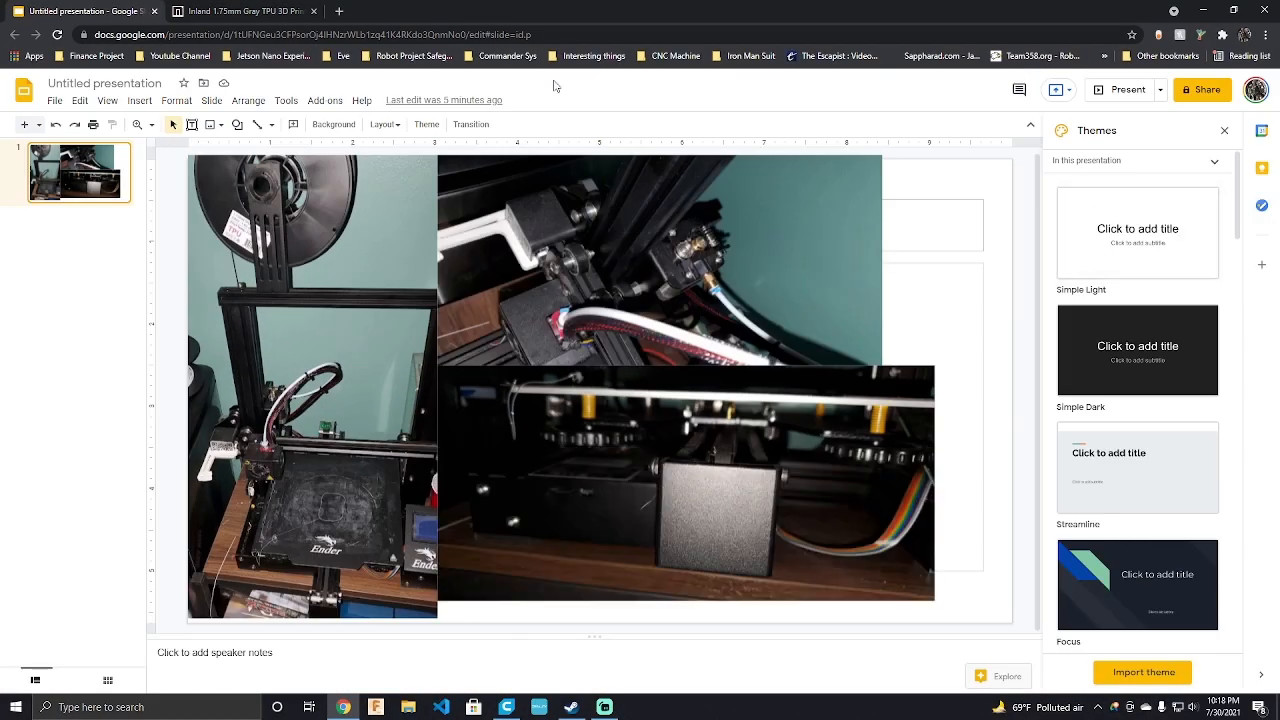
# Step: Bring up the Inland Gray TPU filament page and highlight the stretching note
pyautogui.click(244, 12)
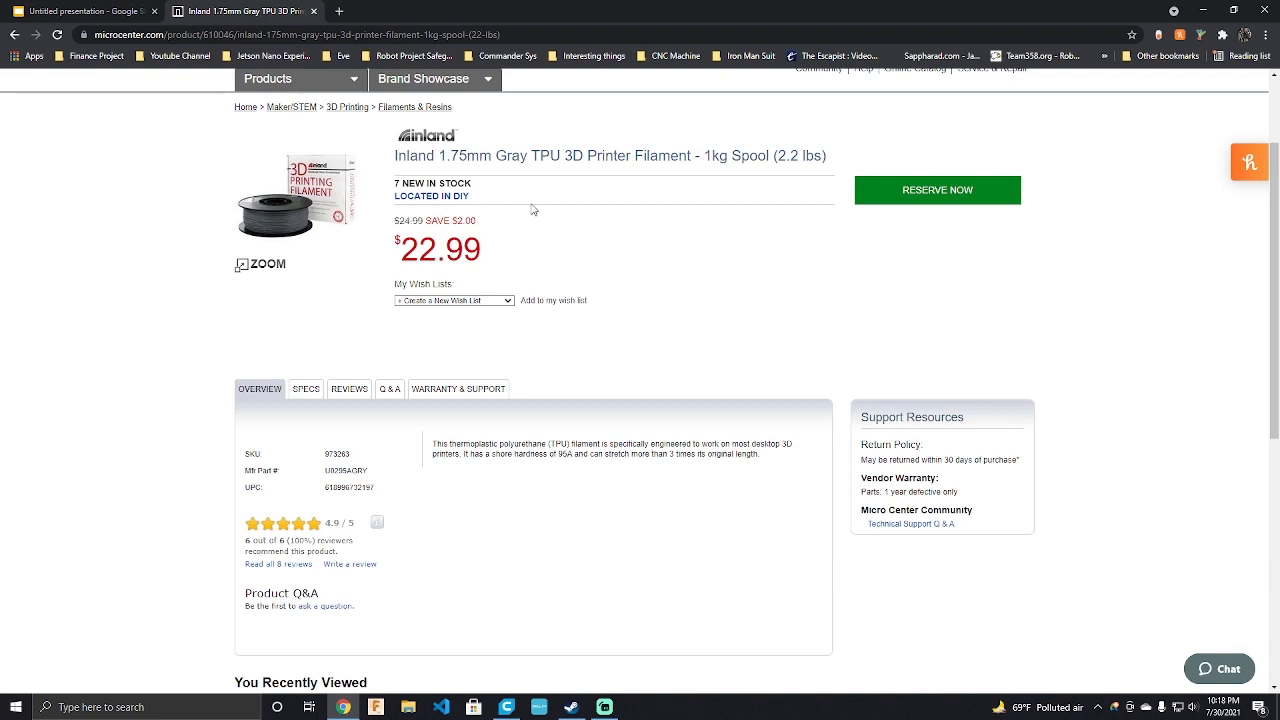
pyautogui.moveTo(504, 174)
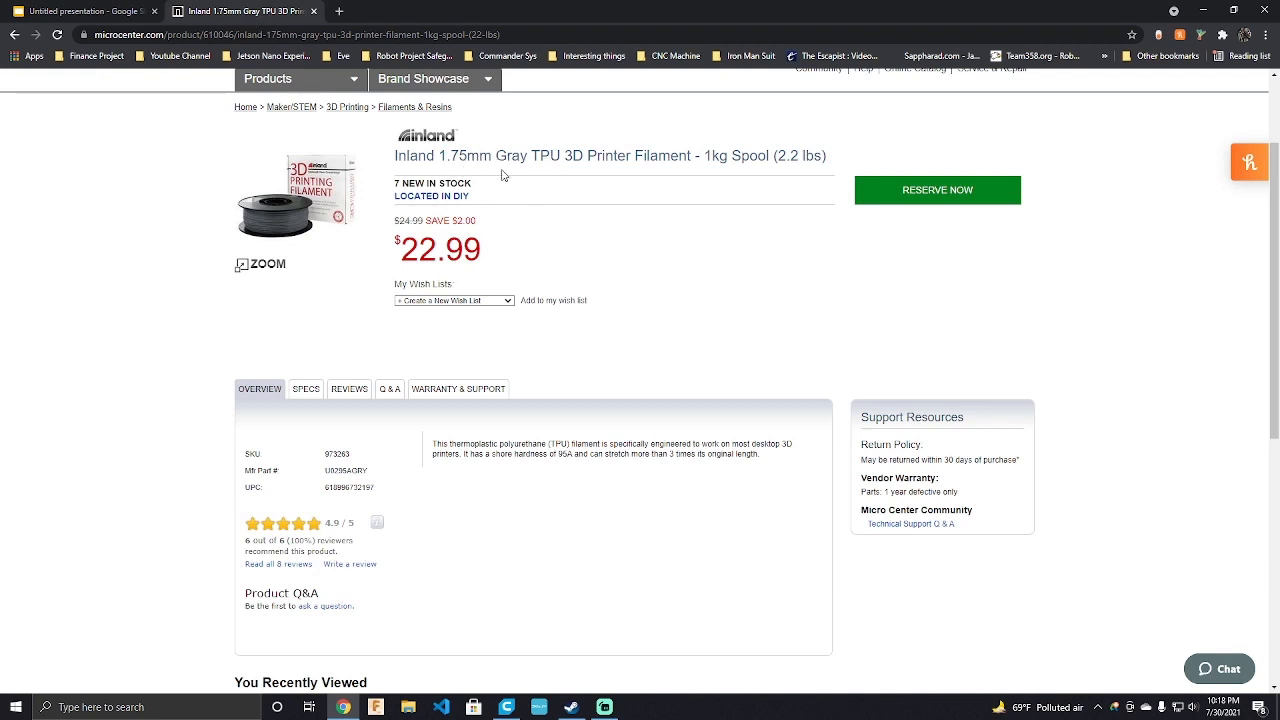
pyautogui.moveTo(584, 162)
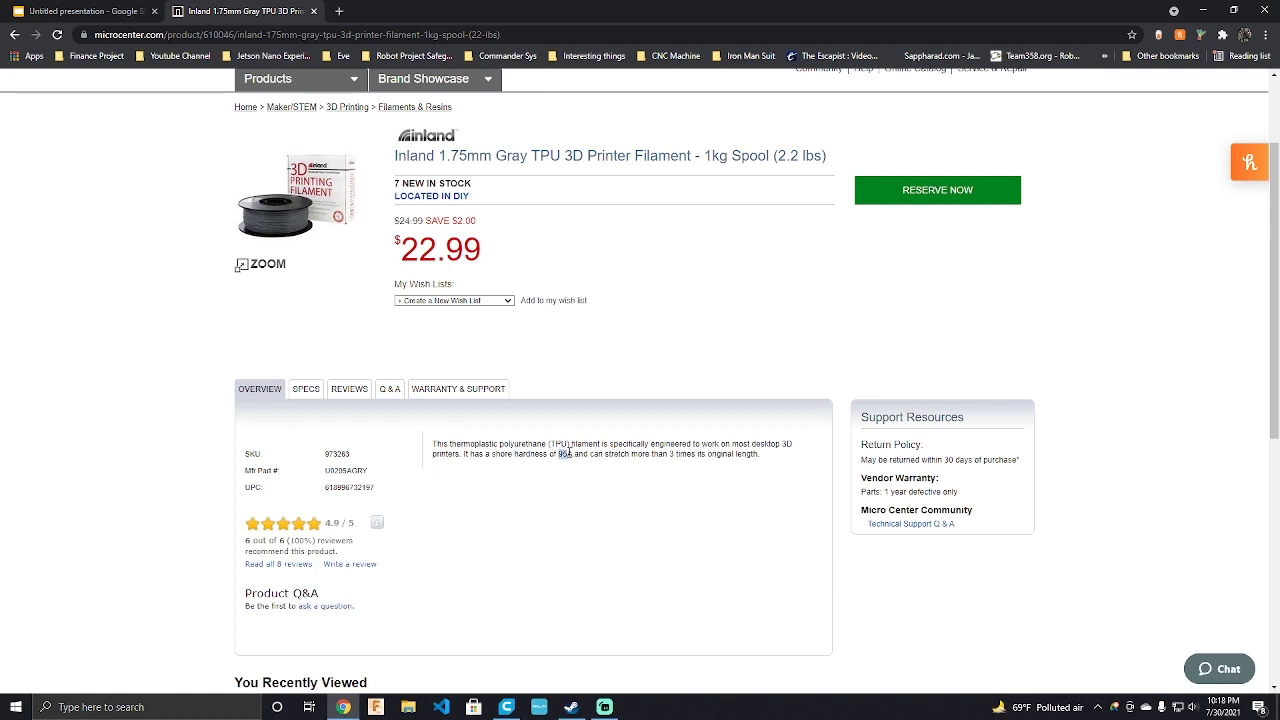
pyautogui.moveTo(564, 452); pyautogui.dragTo(686, 452)
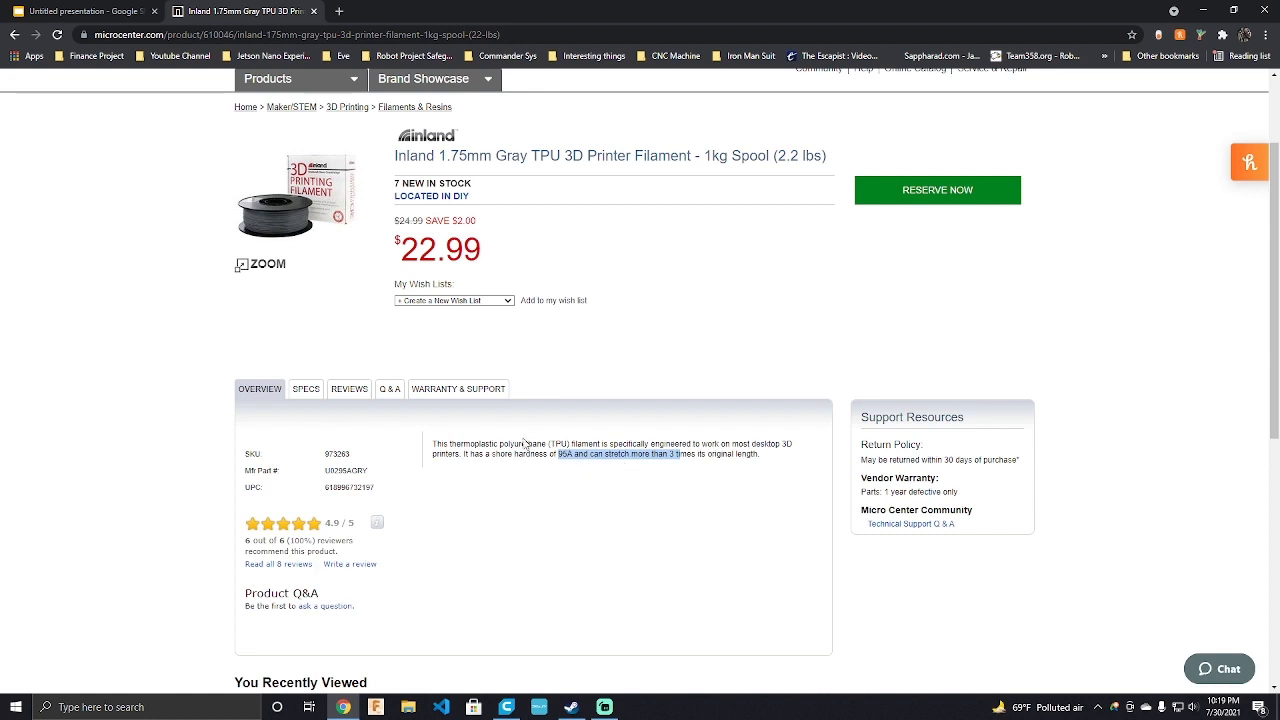
pyautogui.moveTo(672, 428)
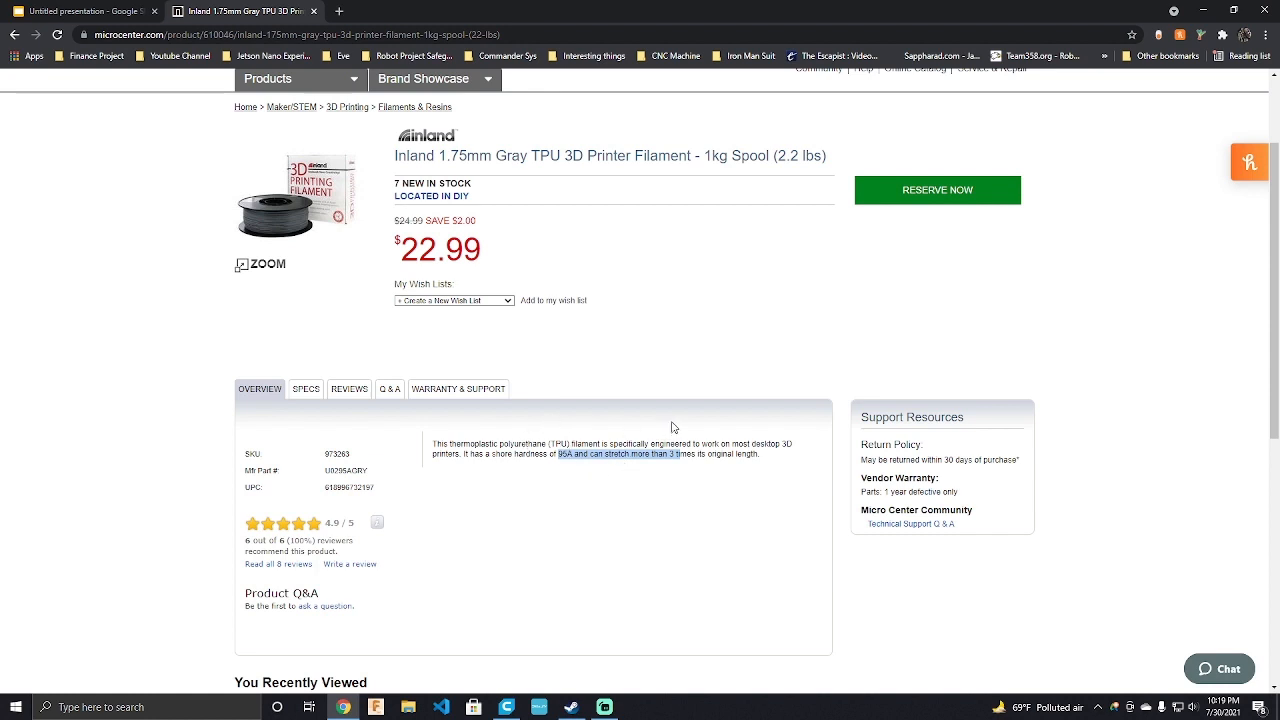
pyautogui.moveTo(680, 424)
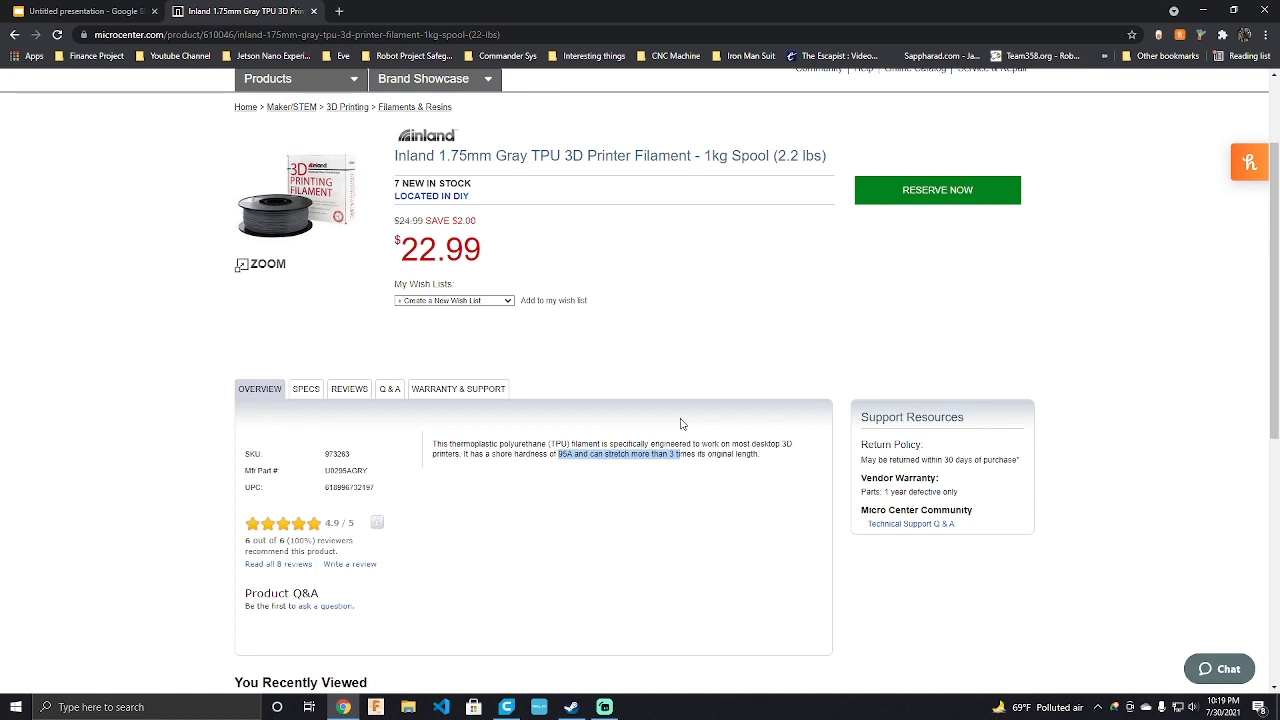
pyautogui.moveTo(662, 430)
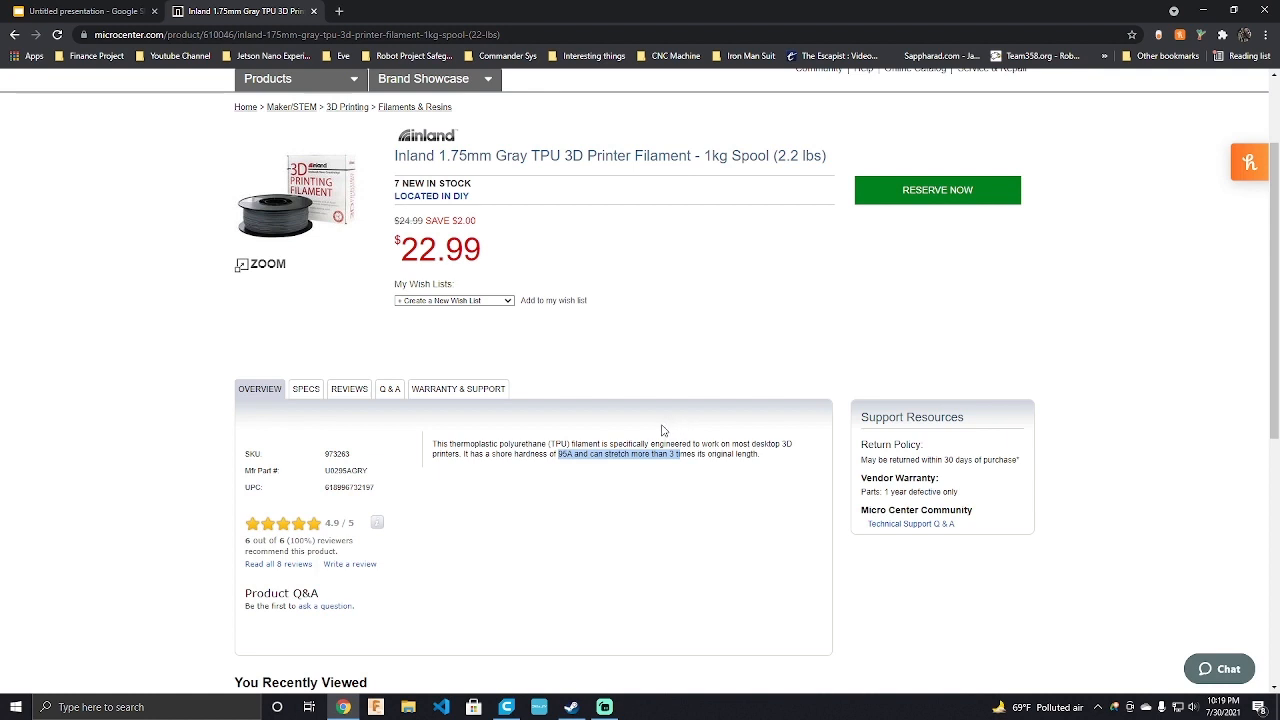
pyautogui.moveTo(548, 420)
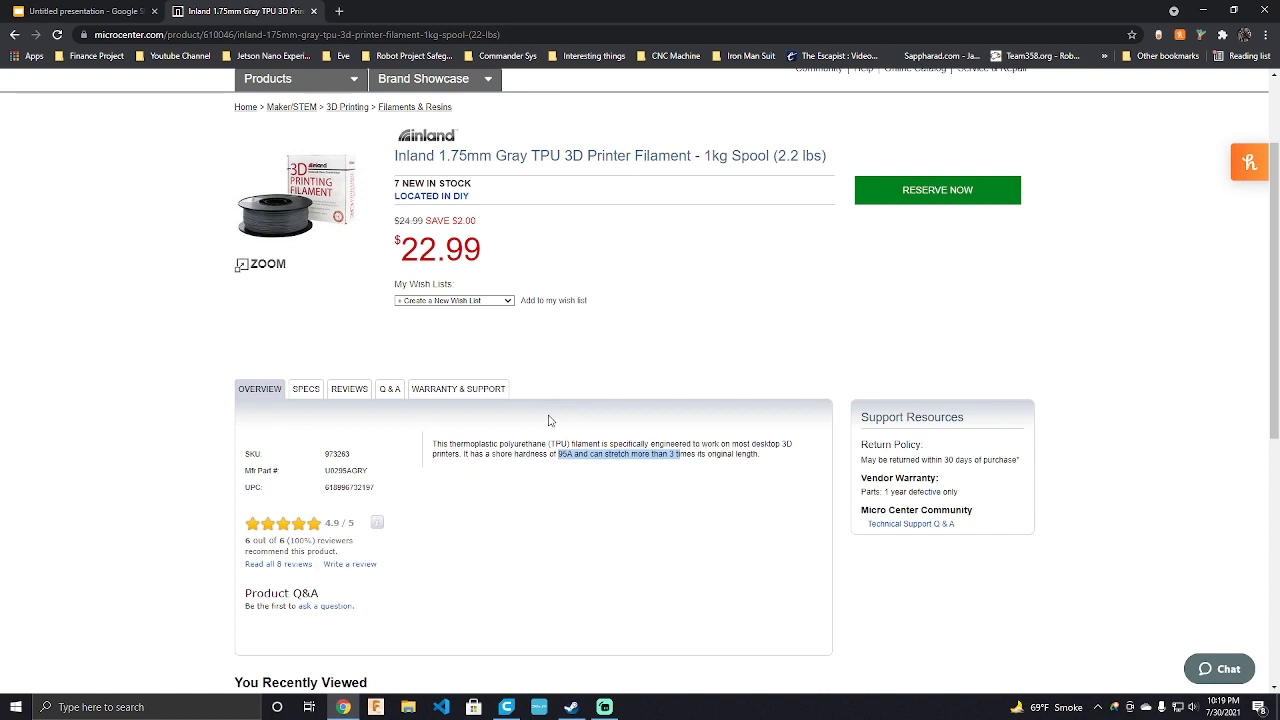
pyautogui.moveTo(518, 438)
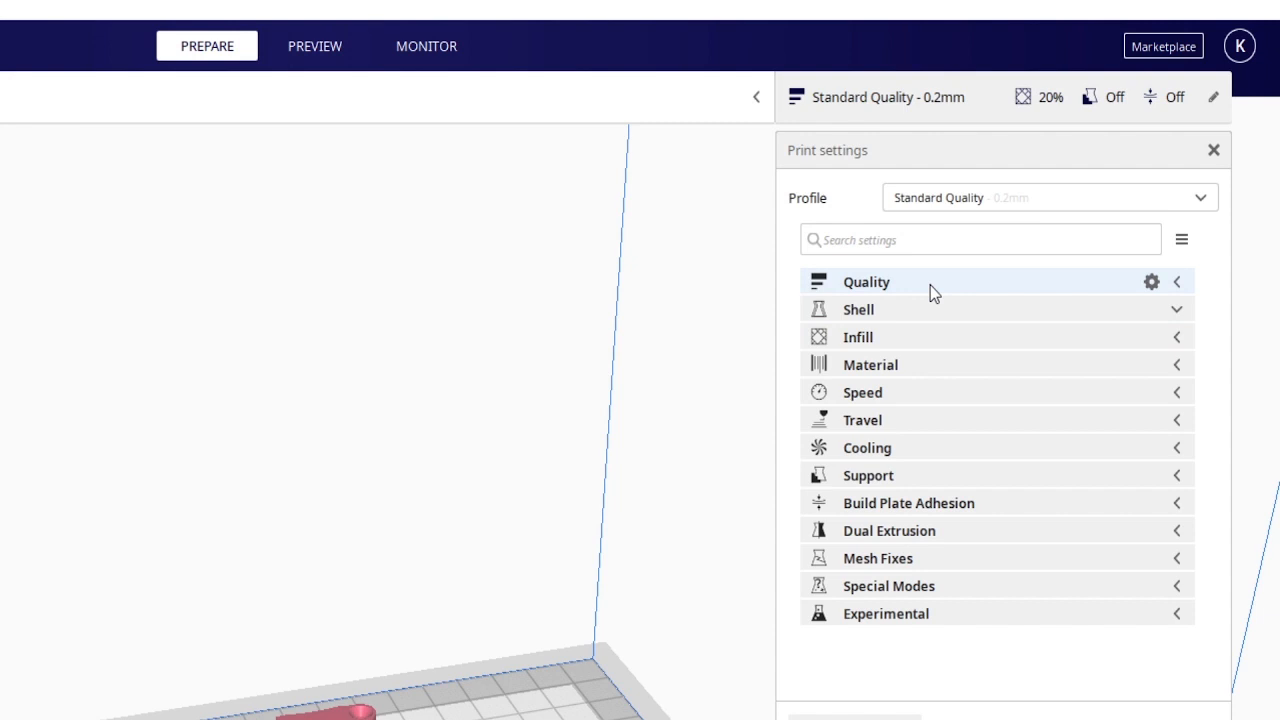
pyautogui.click(866, 280)
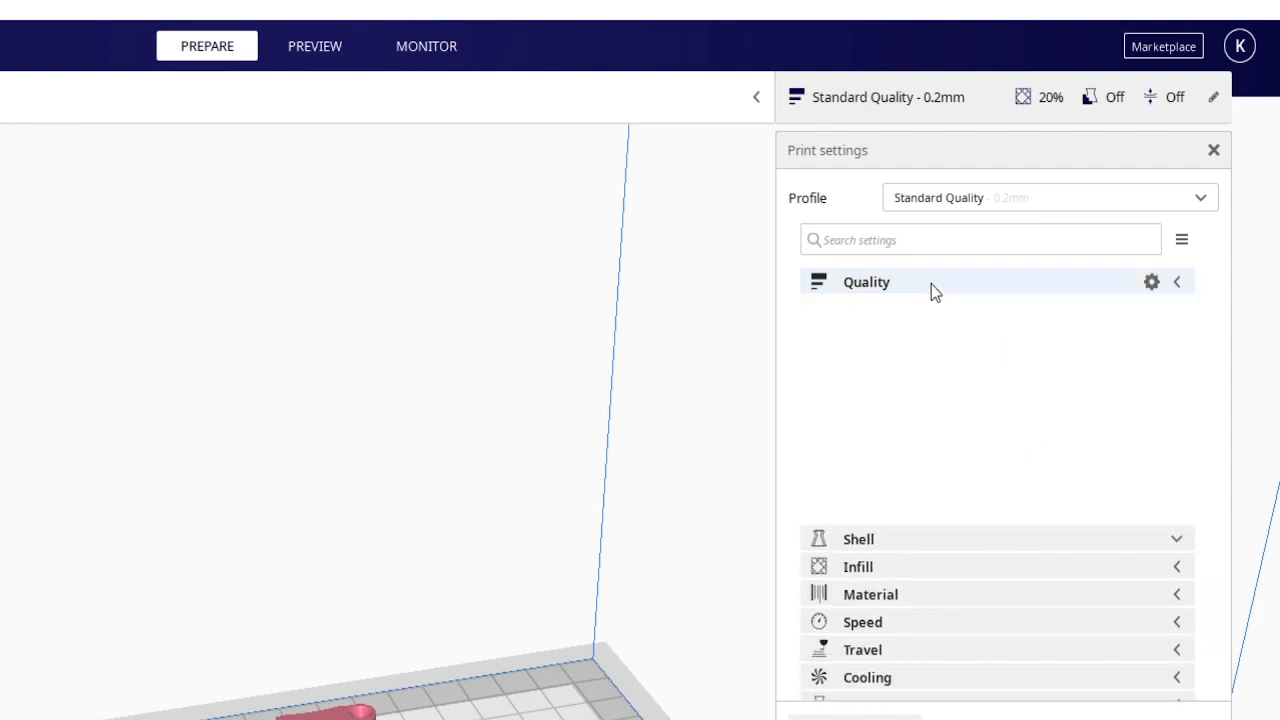
pyautogui.click(858, 540)
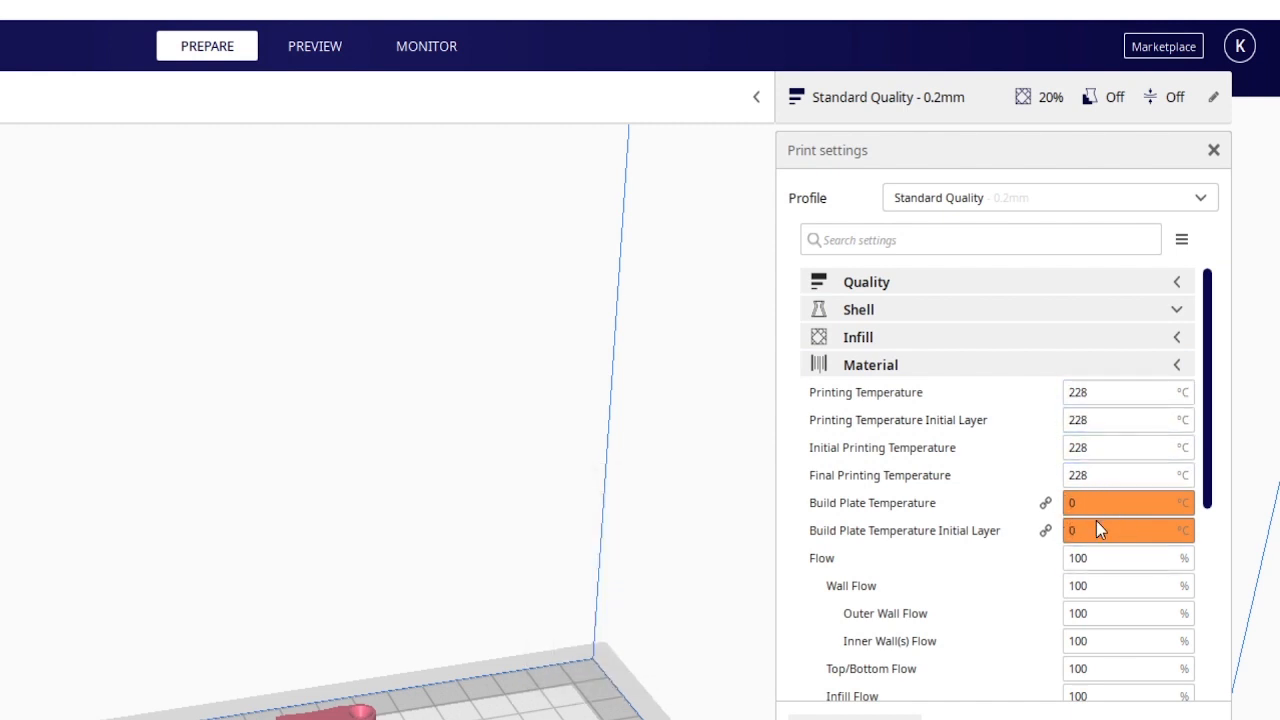
pyautogui.moveTo(1096, 530)
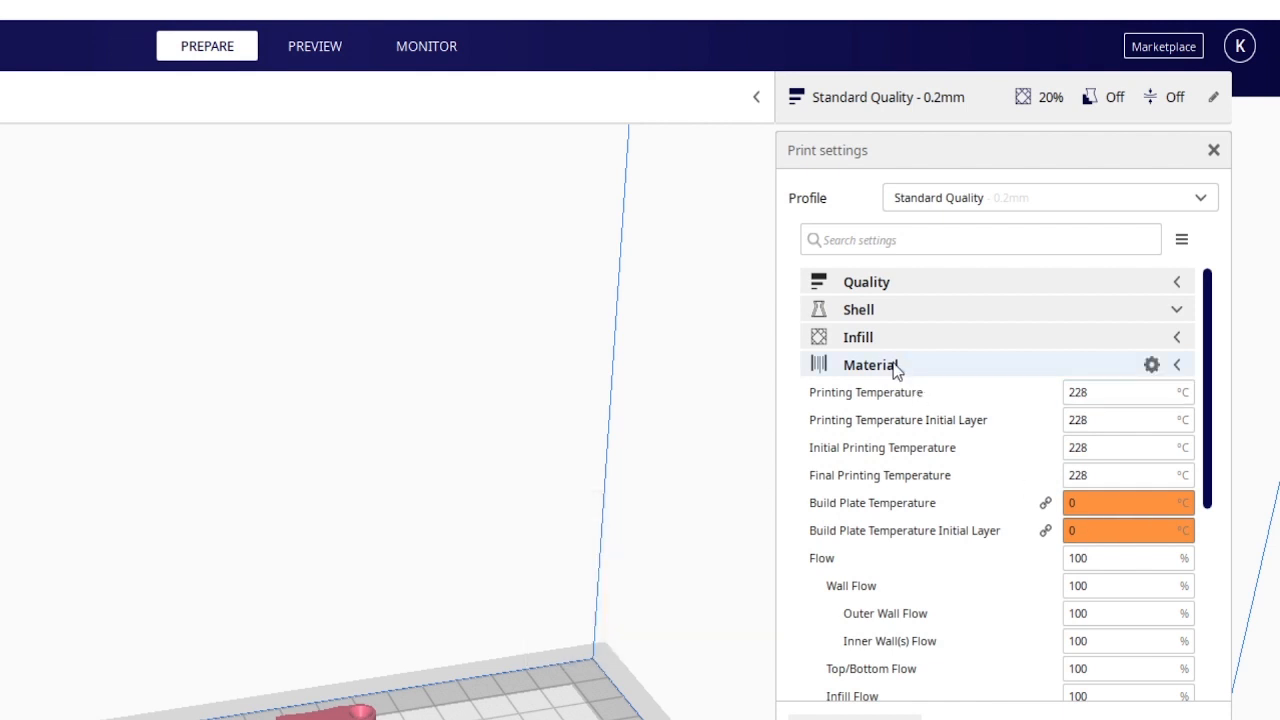
pyautogui.click(870, 364)
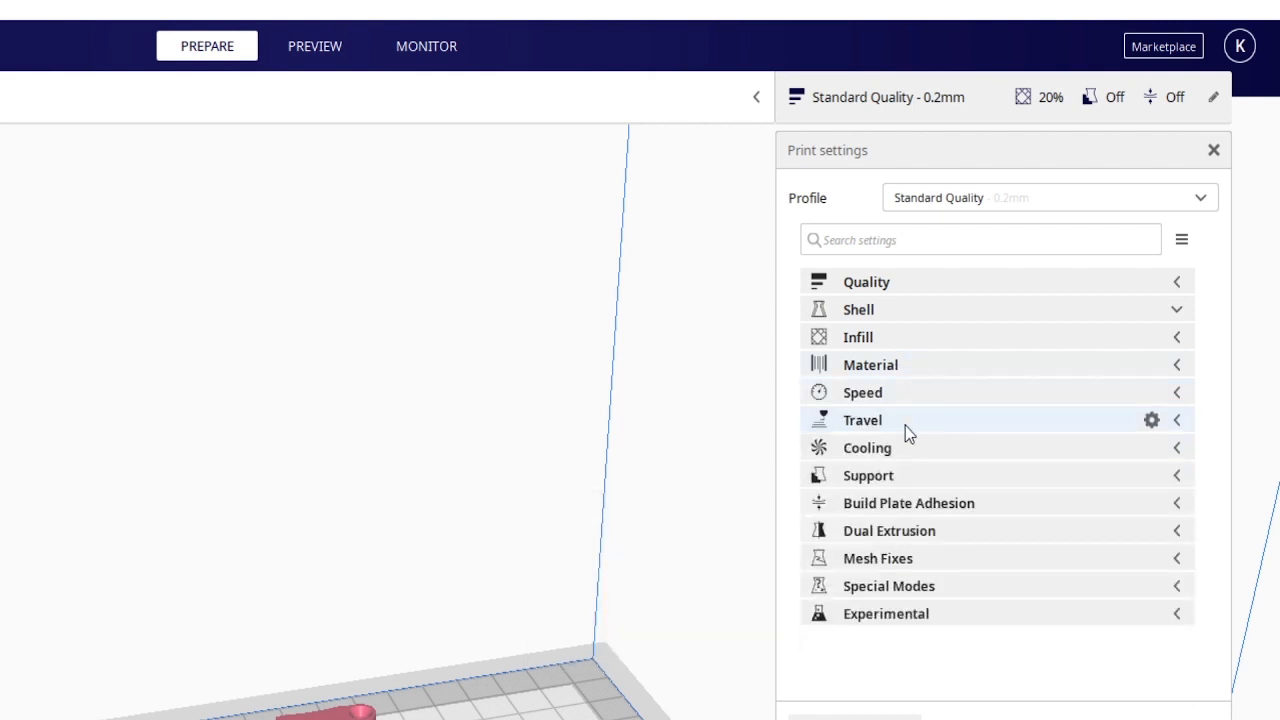
pyautogui.click(862, 420)
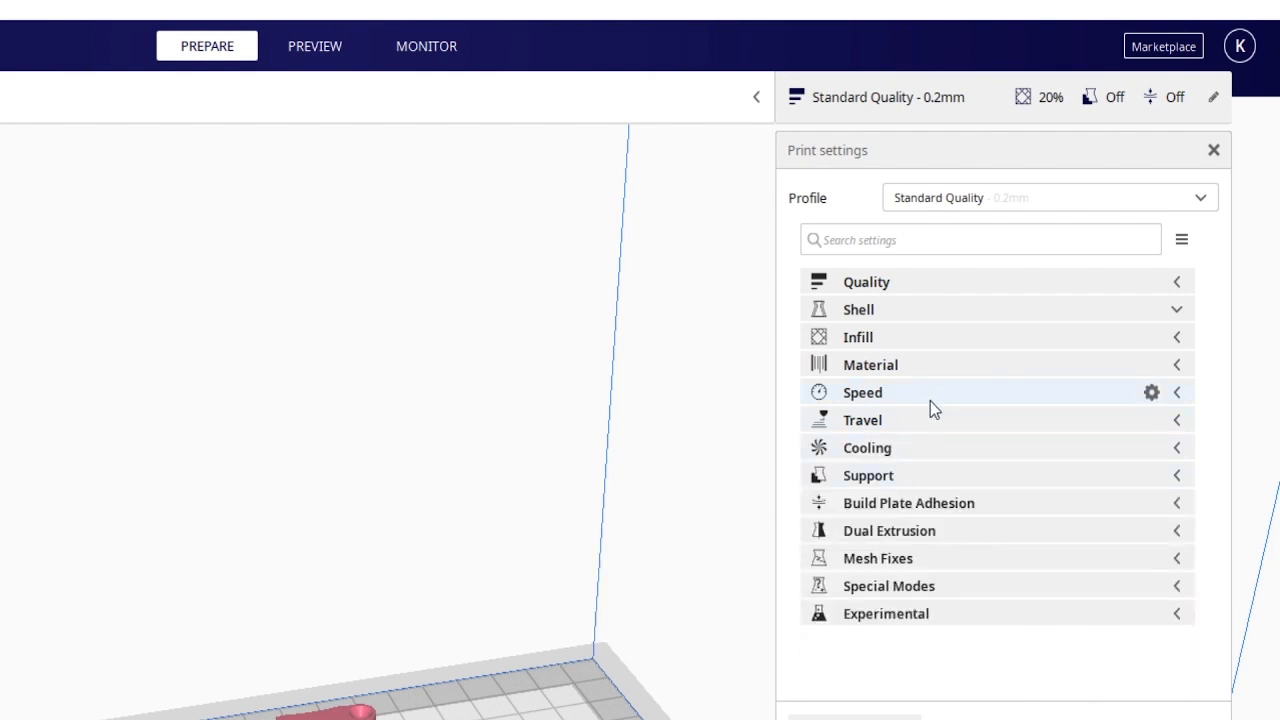
pyautogui.click(862, 392)
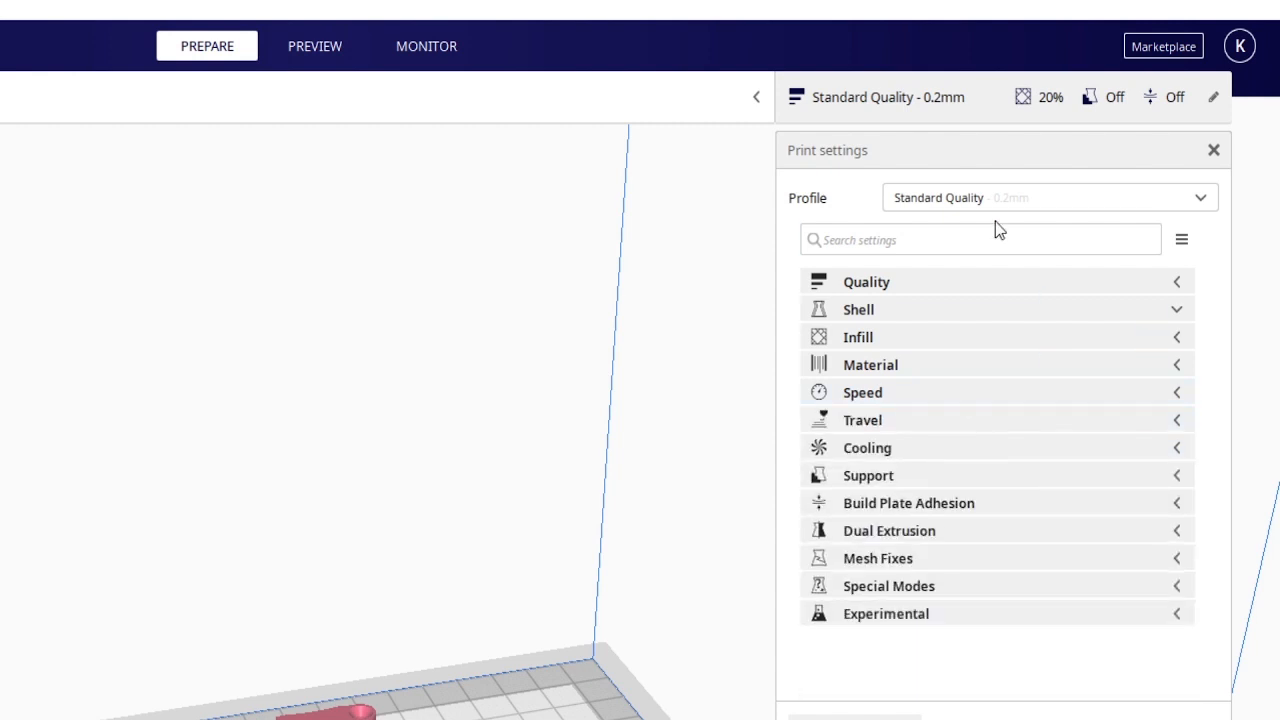
# Step: Switch to the TPU Good profile and review its Shell settings (6 wall lines)
pyautogui.click(1050, 198)
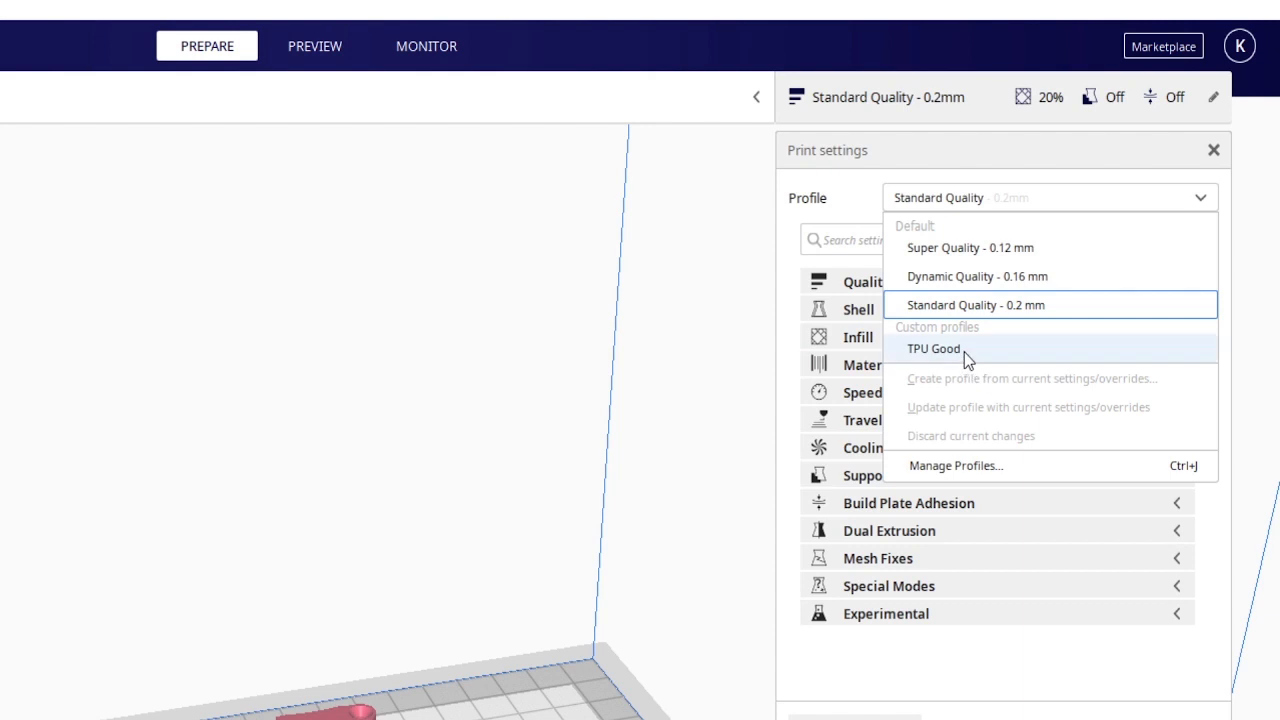
pyautogui.click(932, 348)
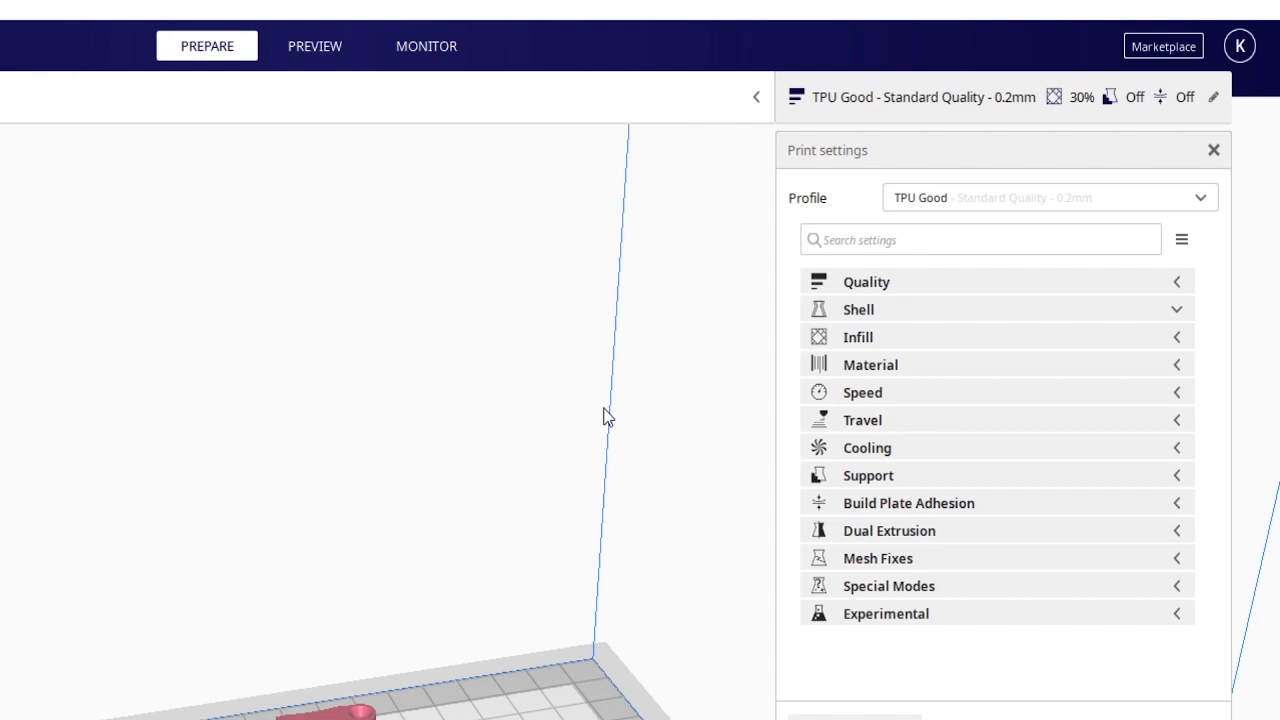
pyautogui.click(858, 308)
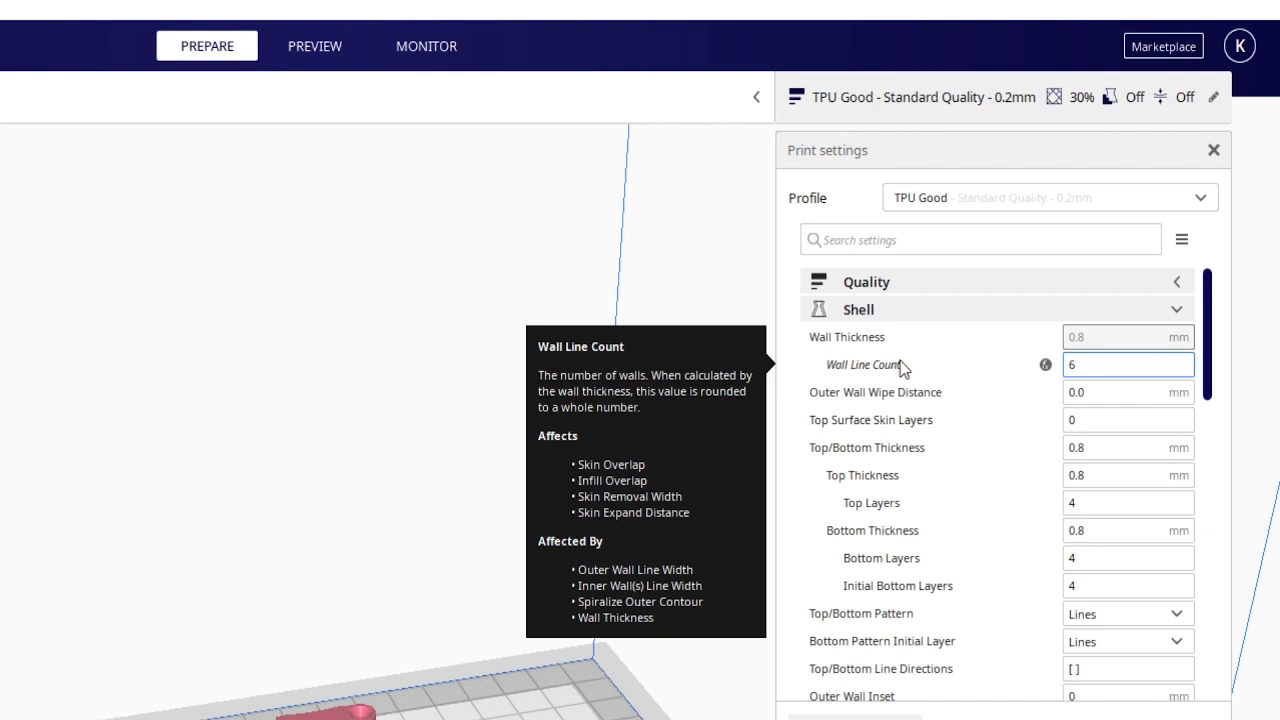
pyautogui.moveTo(916, 308)
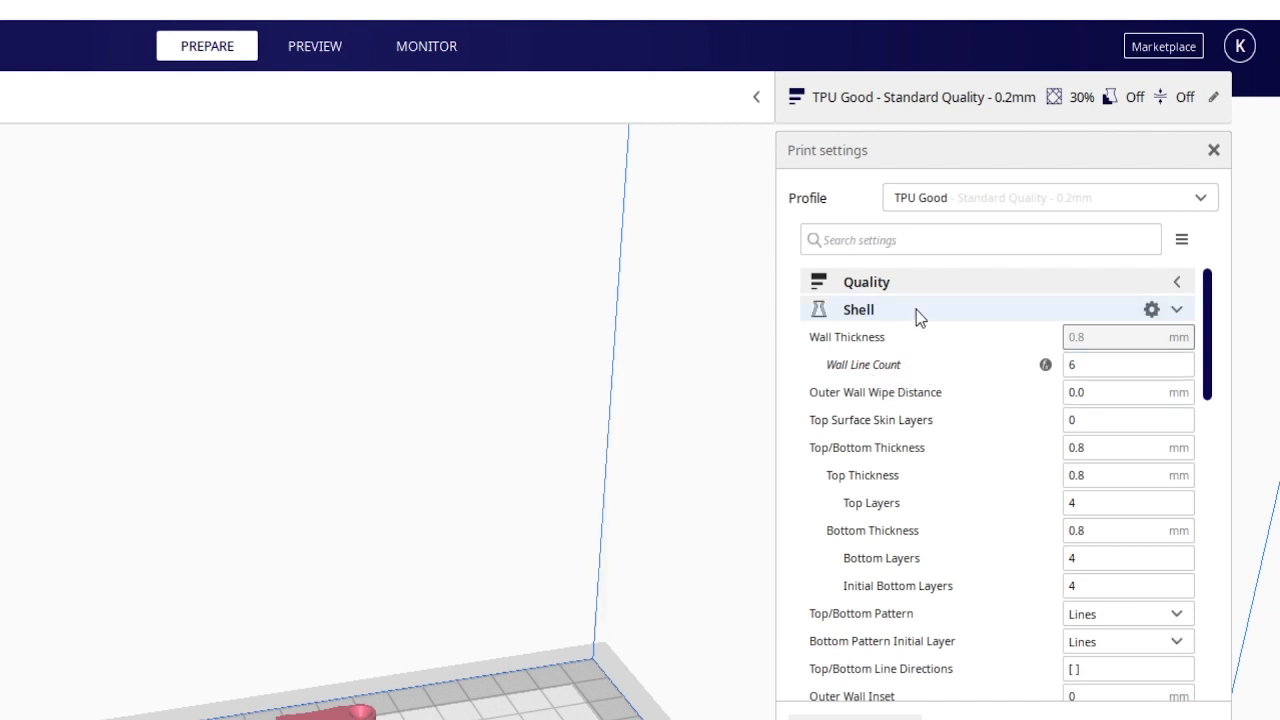
pyautogui.click(858, 308)
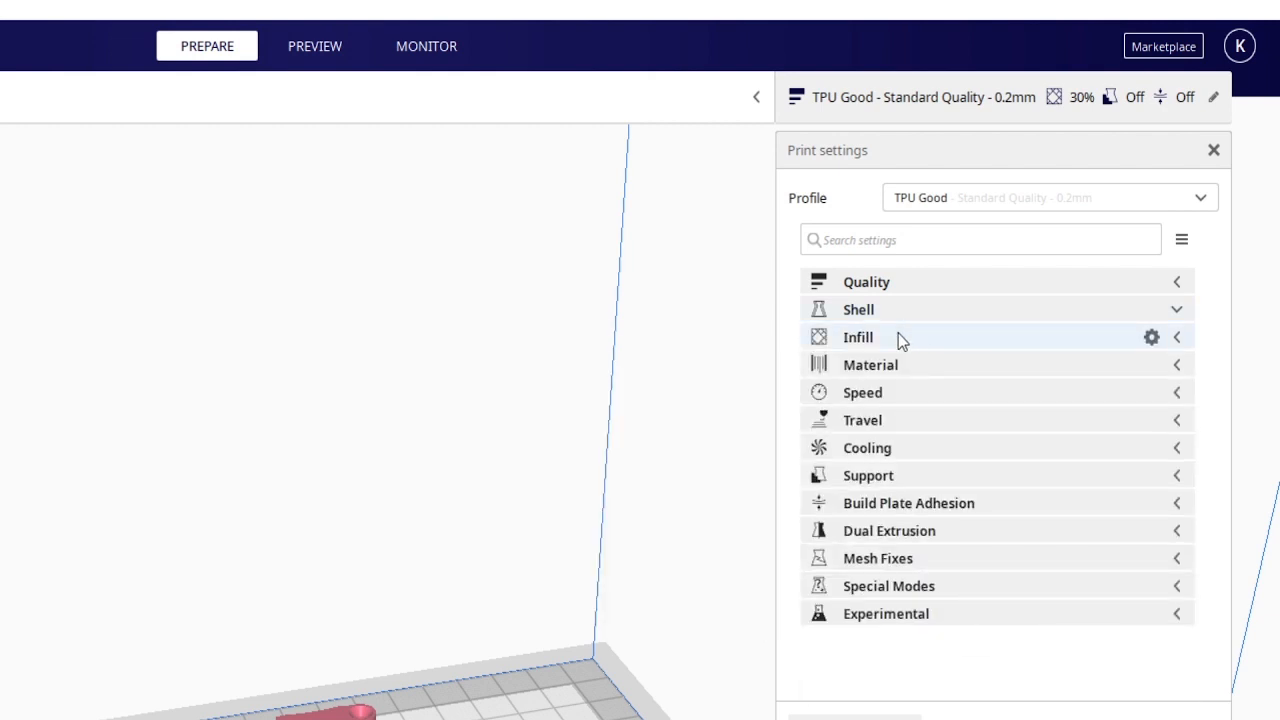
# Step: Set Infill Density to 30% for the TPU Good profile and collapse Infill
pyautogui.click(856, 336)
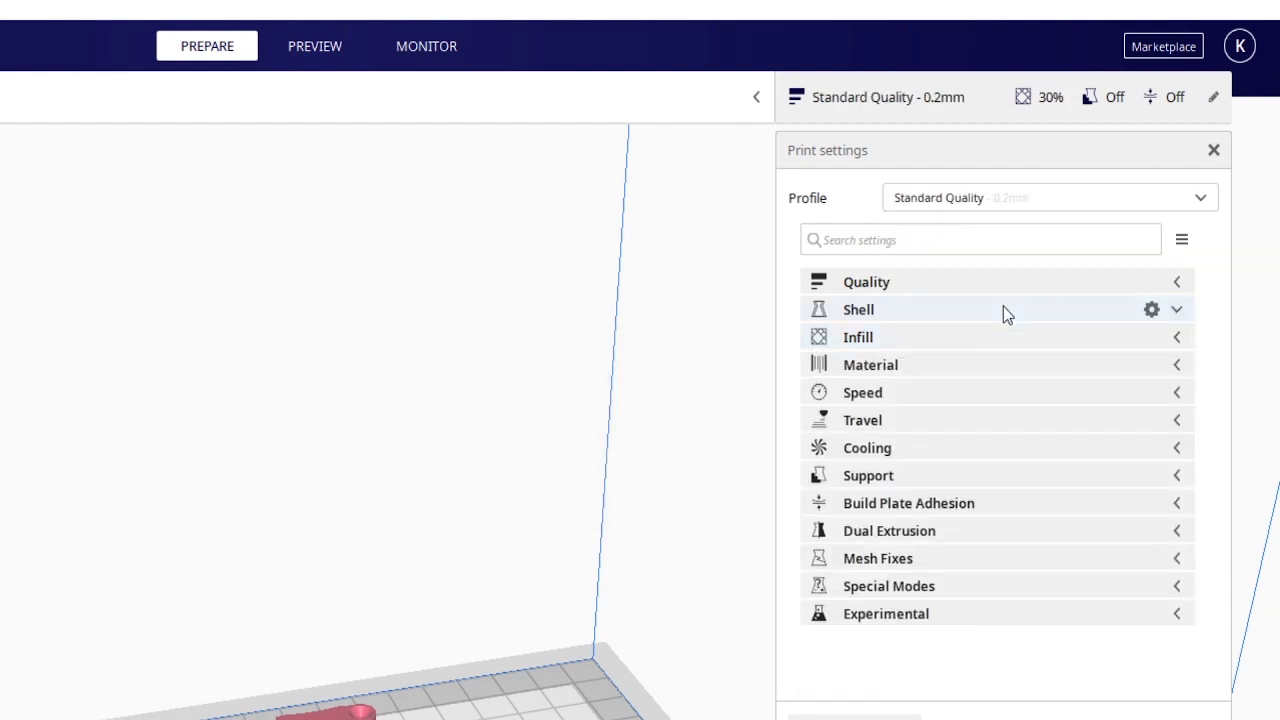
pyautogui.click(856, 336)
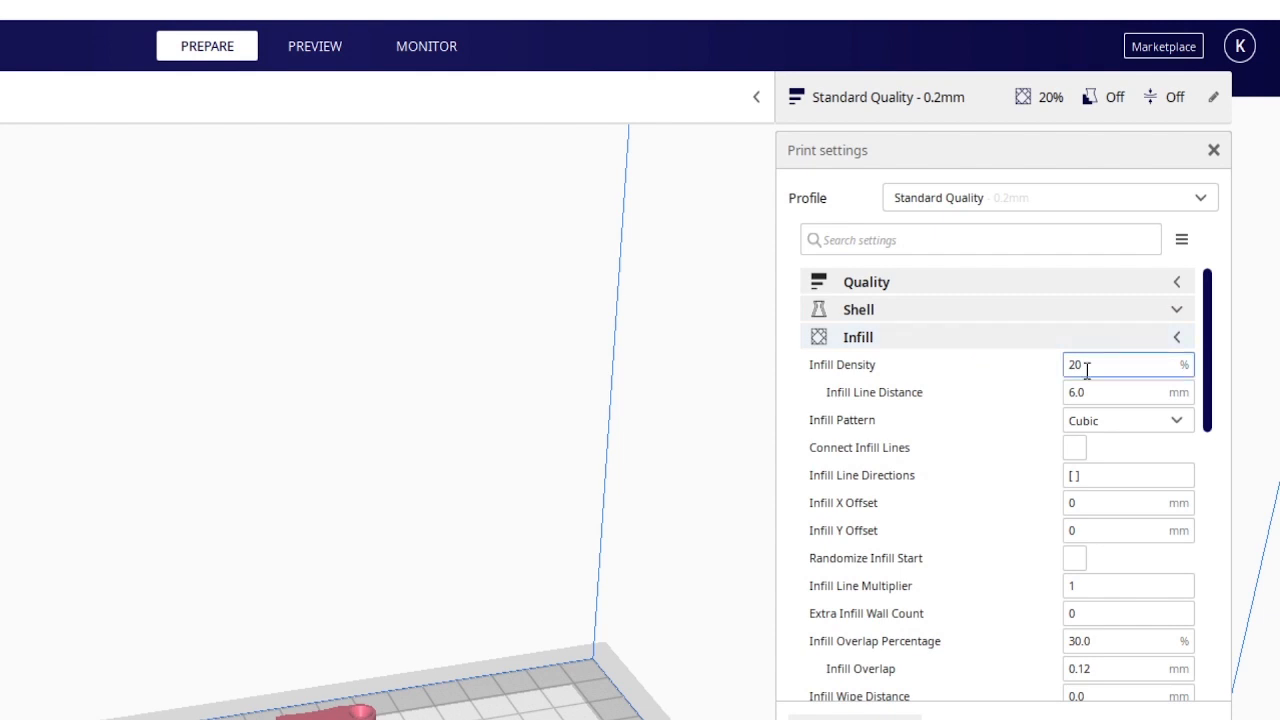
pyautogui.click(1048, 198)
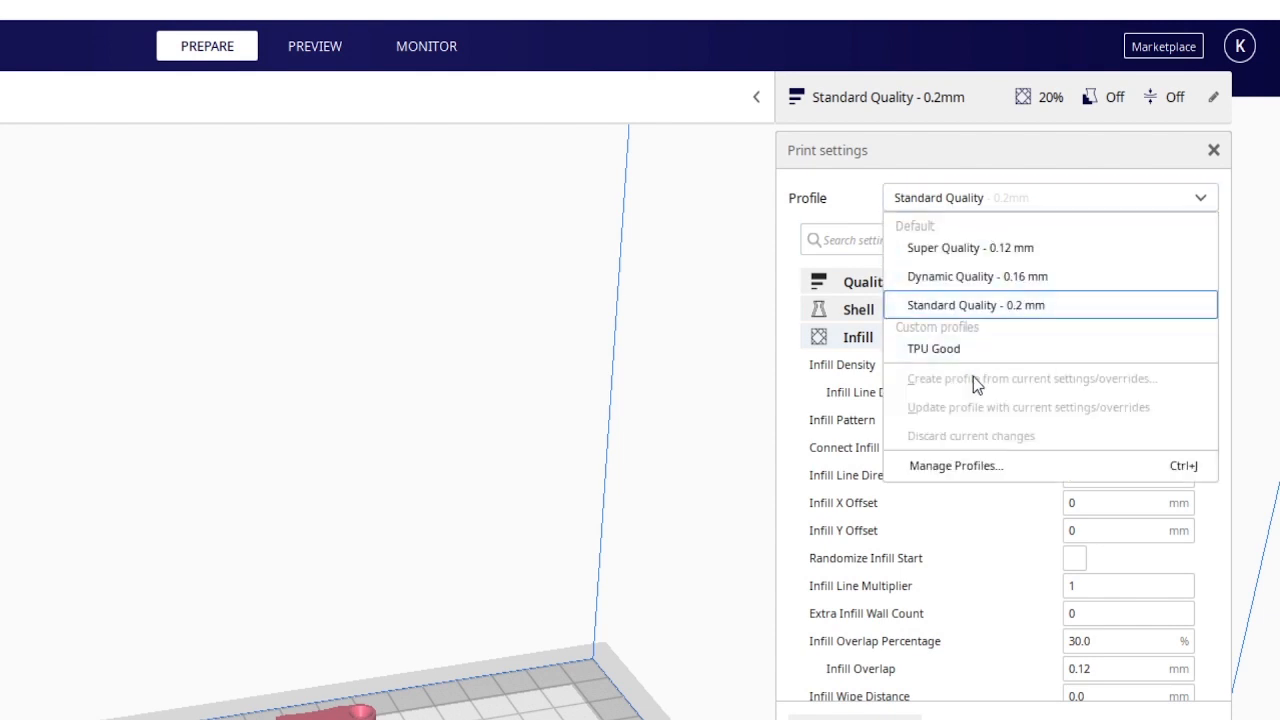
pyautogui.click(932, 348)
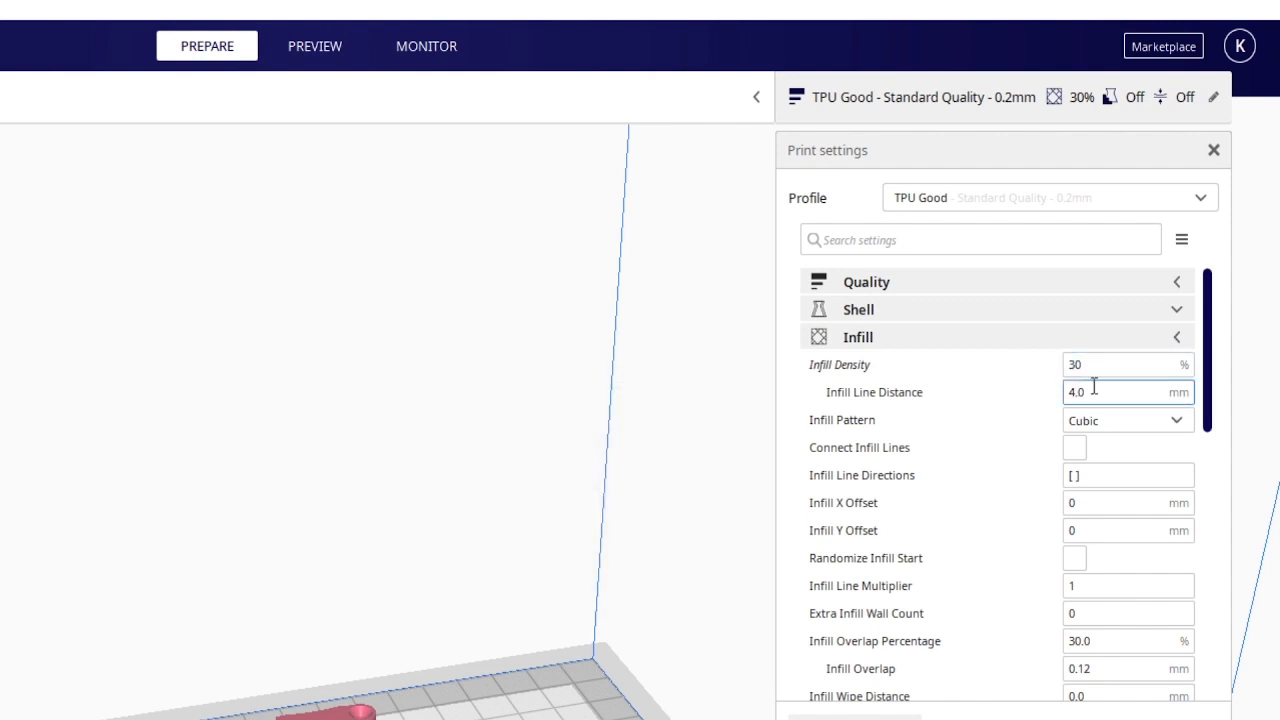
pyautogui.moveTo(1096, 364)
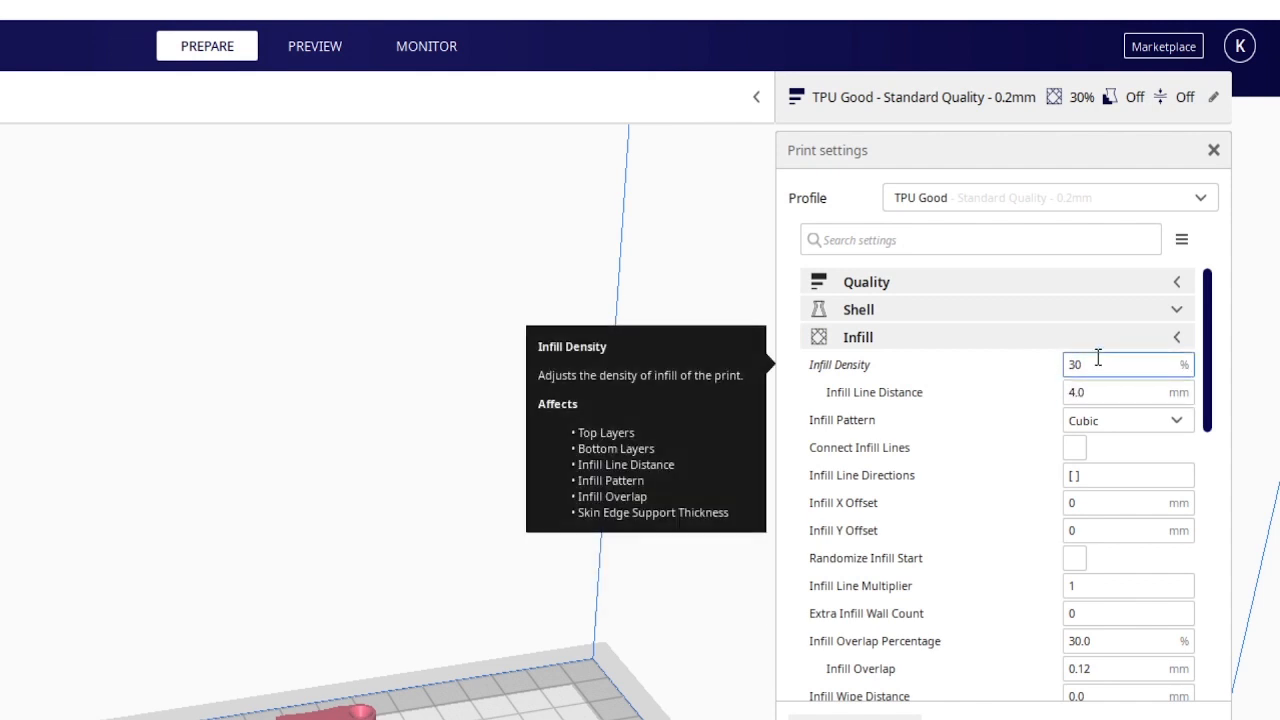
pyautogui.moveTo(1004, 344)
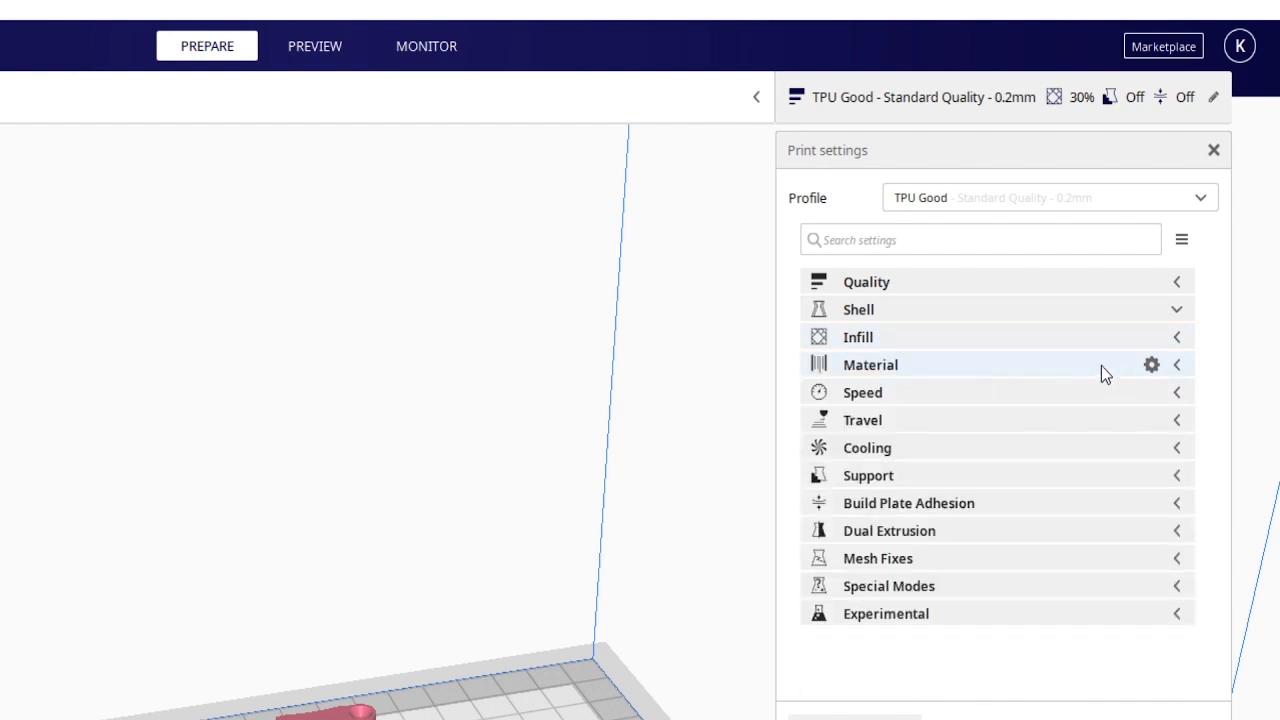
pyautogui.moveTo(938, 376)
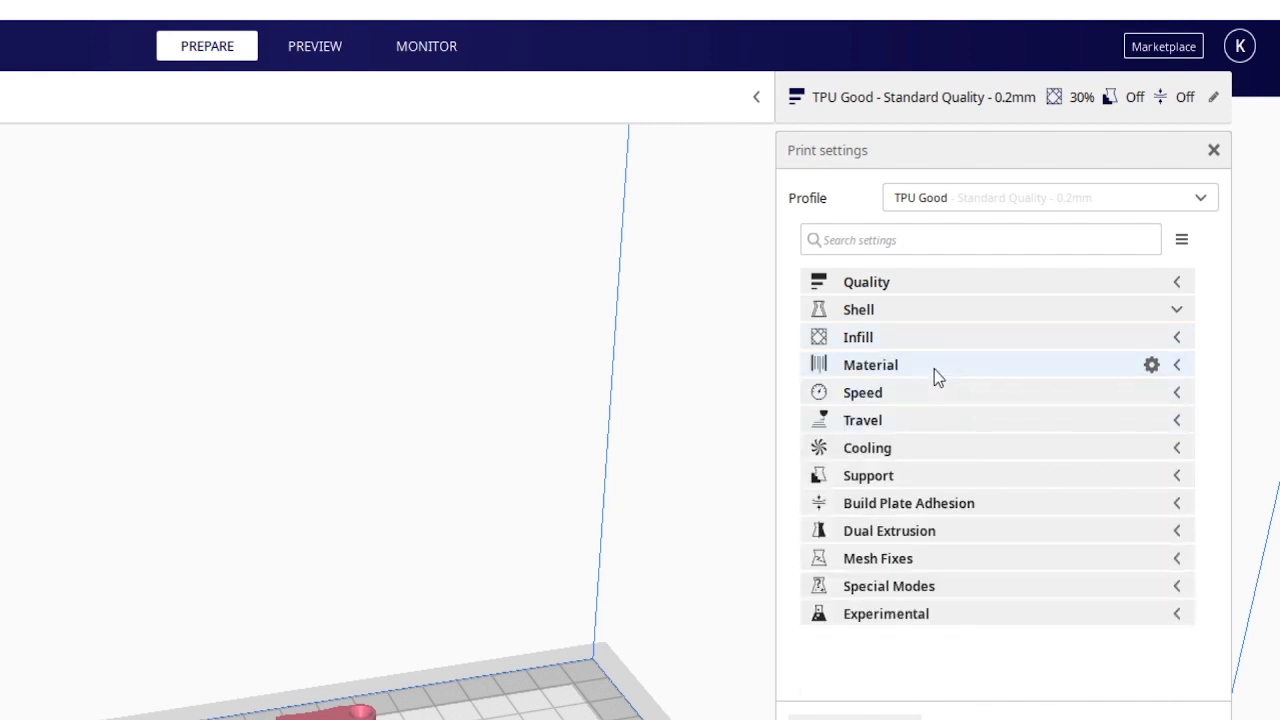
# Step: Set Printing Temperature to 220 °C and Build Plate Temperature to 60 °C under Material
pyautogui.click(870, 364)
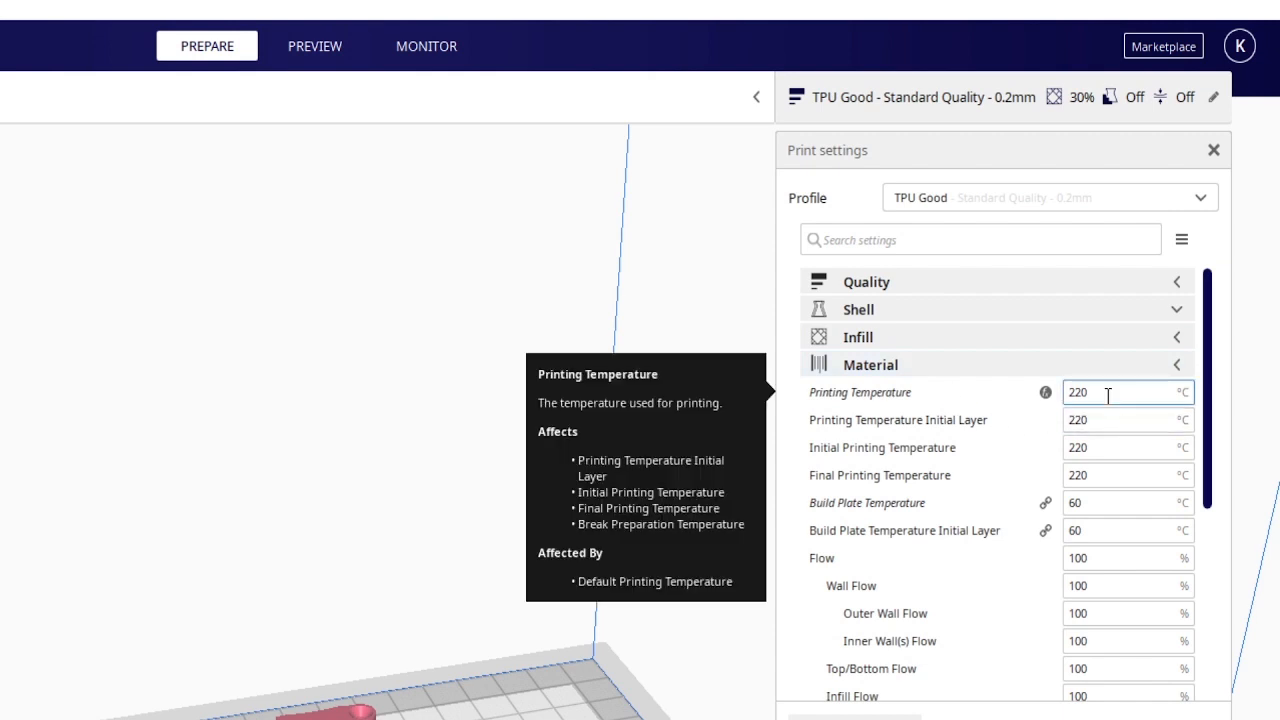
pyautogui.moveTo(572, 364)
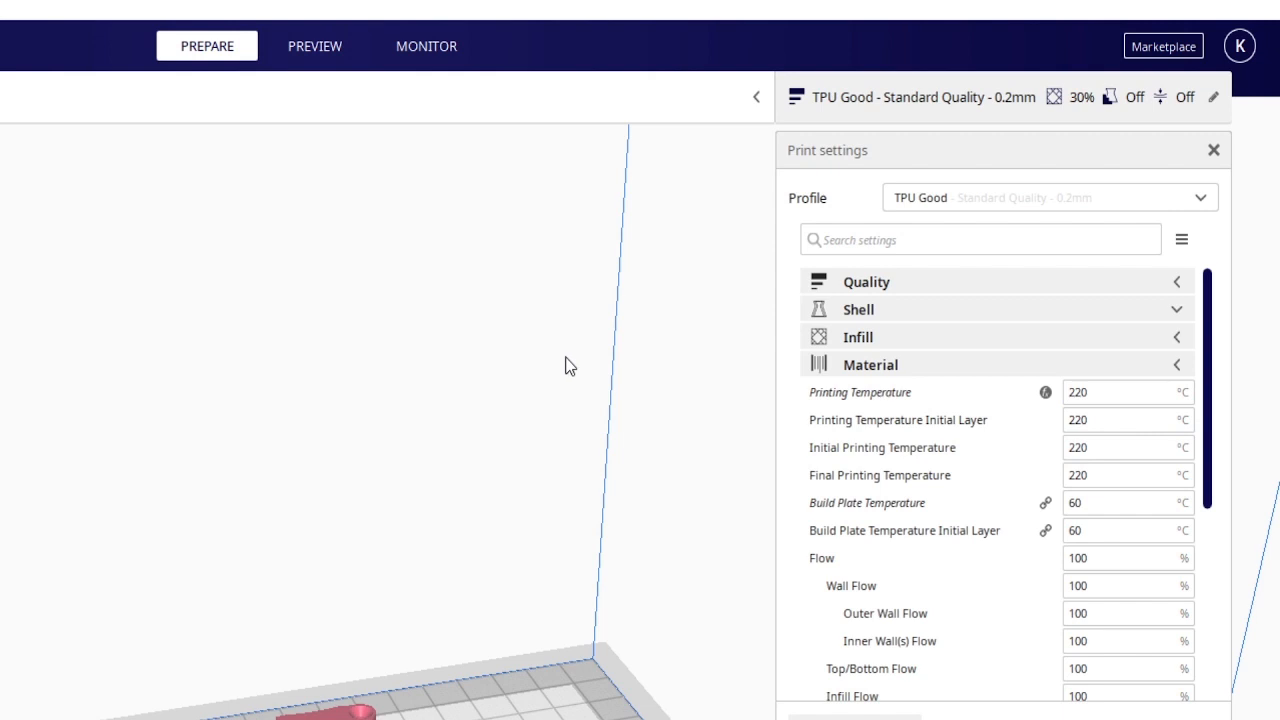
pyautogui.click(1120, 392)
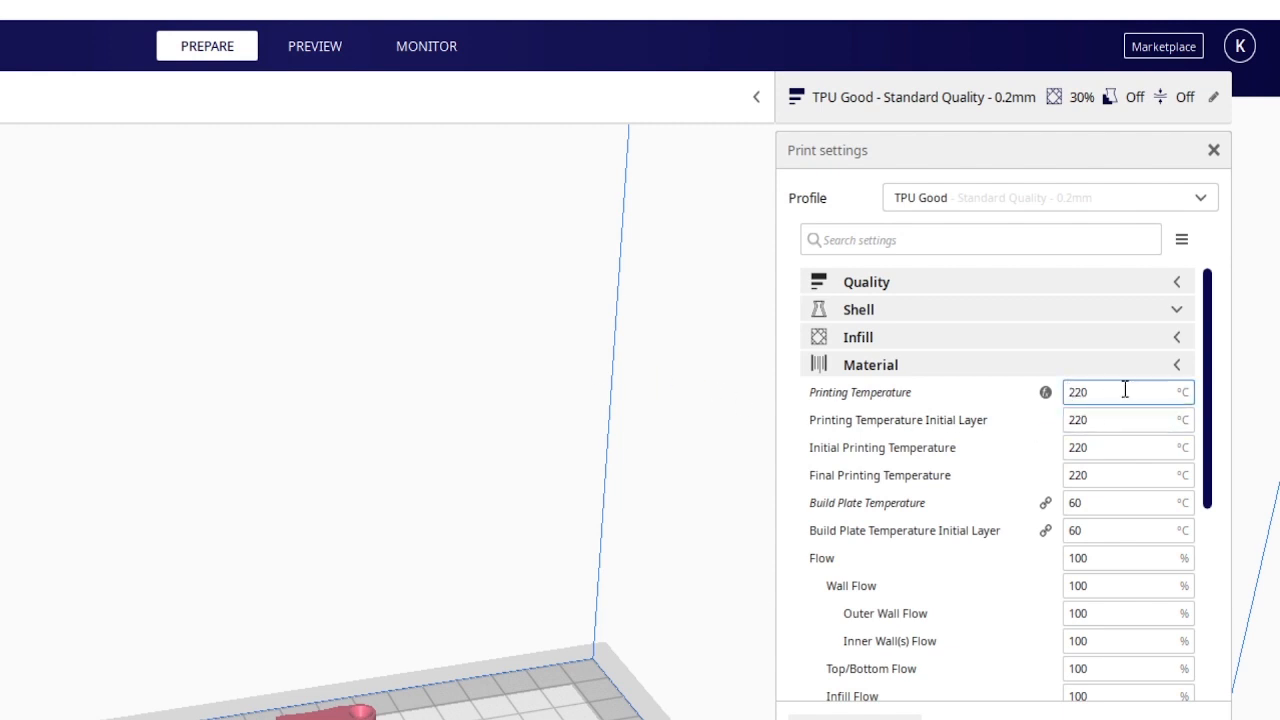
pyautogui.moveTo(1100, 420)
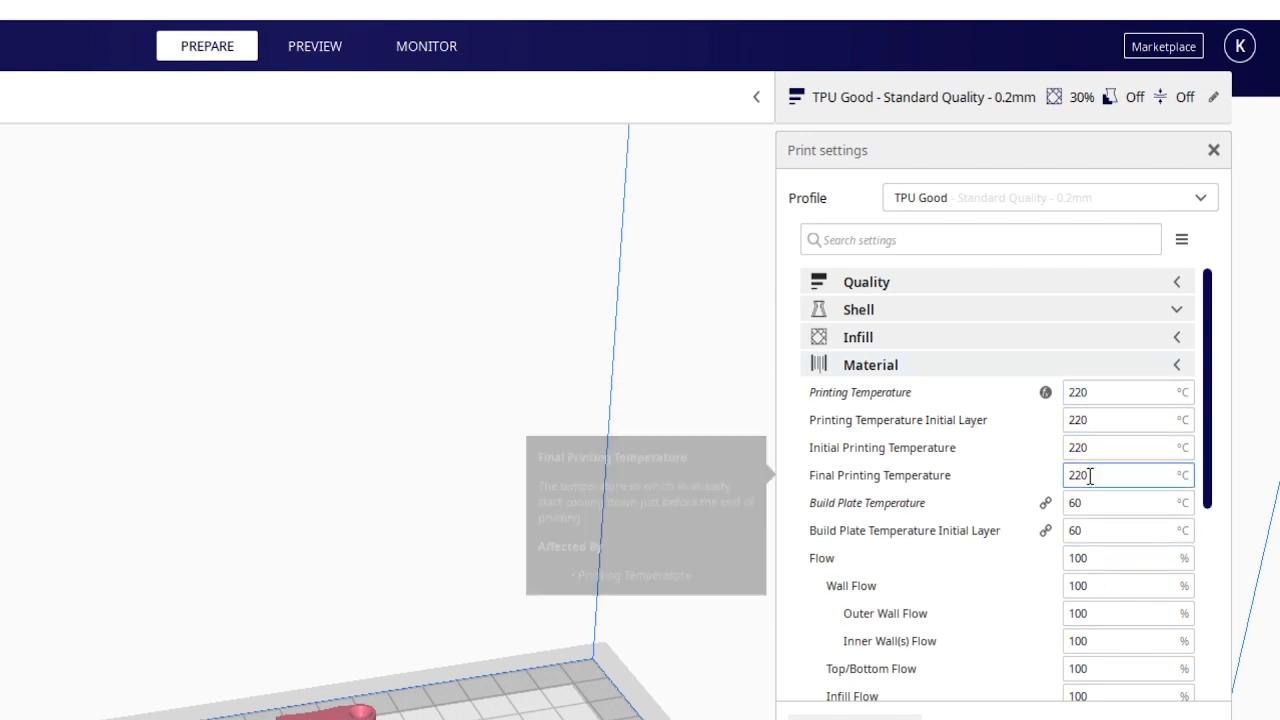
pyautogui.moveTo(1100, 504)
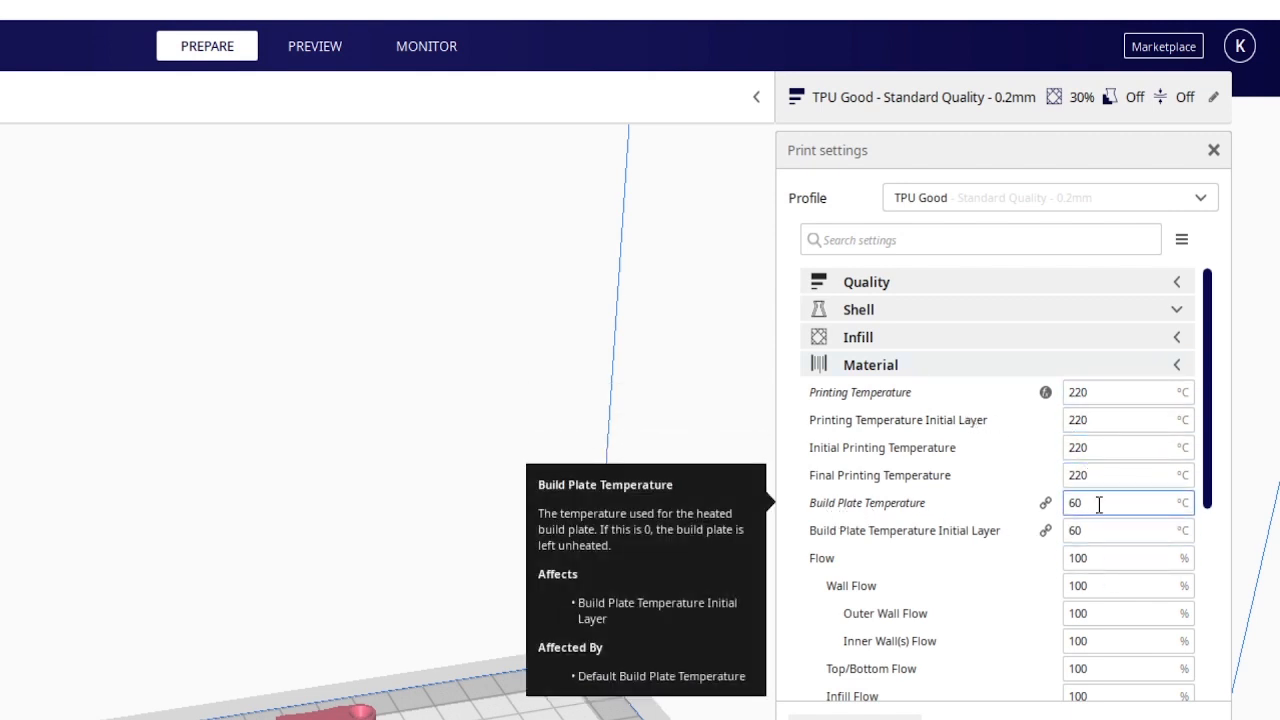
pyautogui.click(1120, 504)
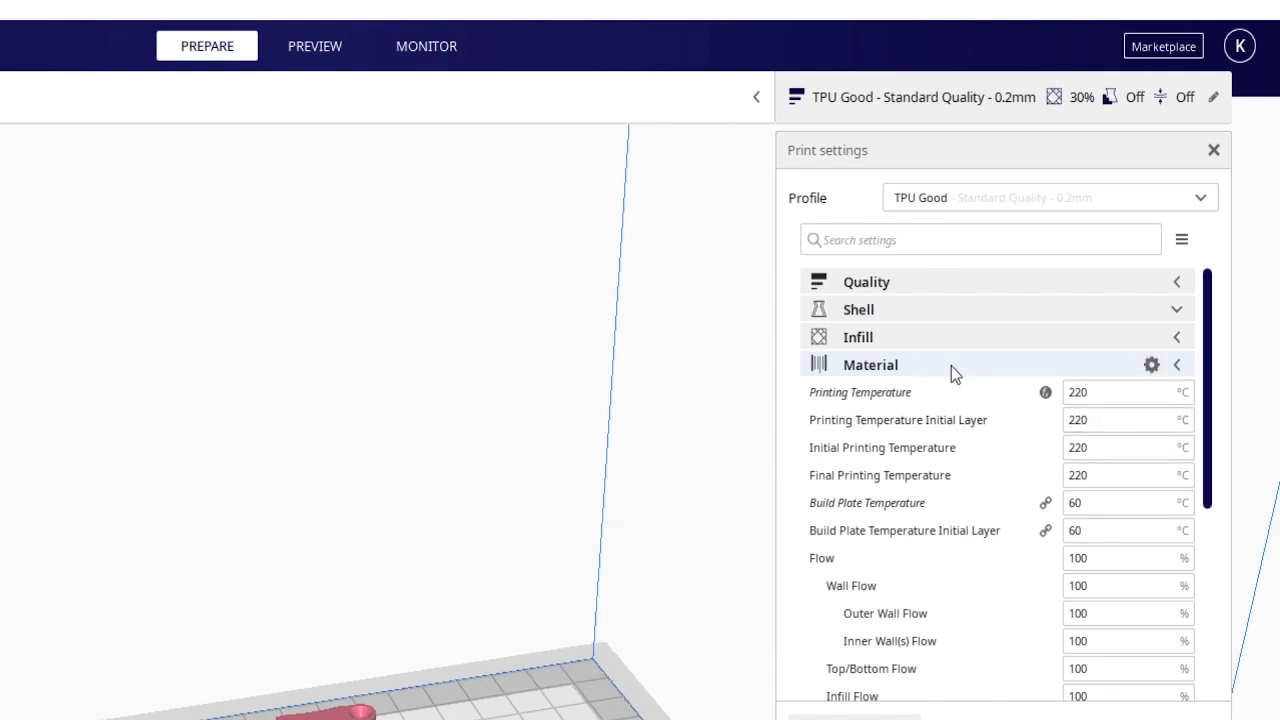
pyautogui.moveTo(958, 368)
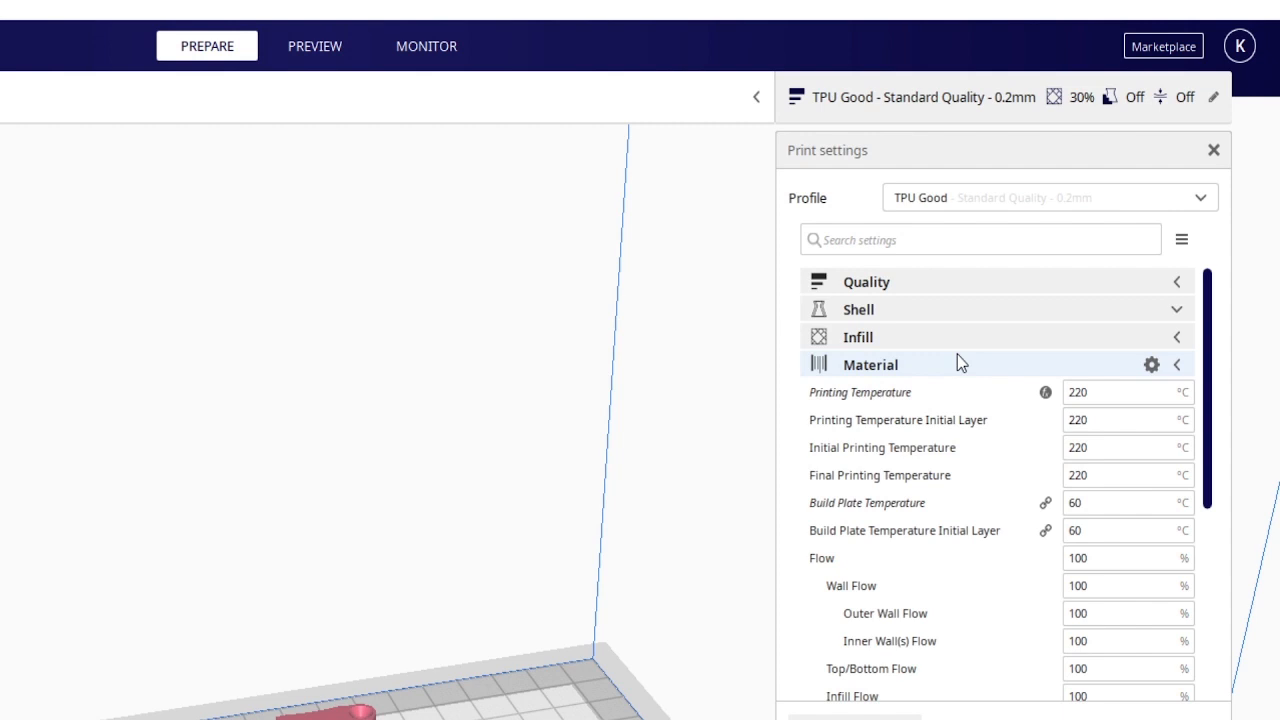
pyautogui.click(1128, 530)
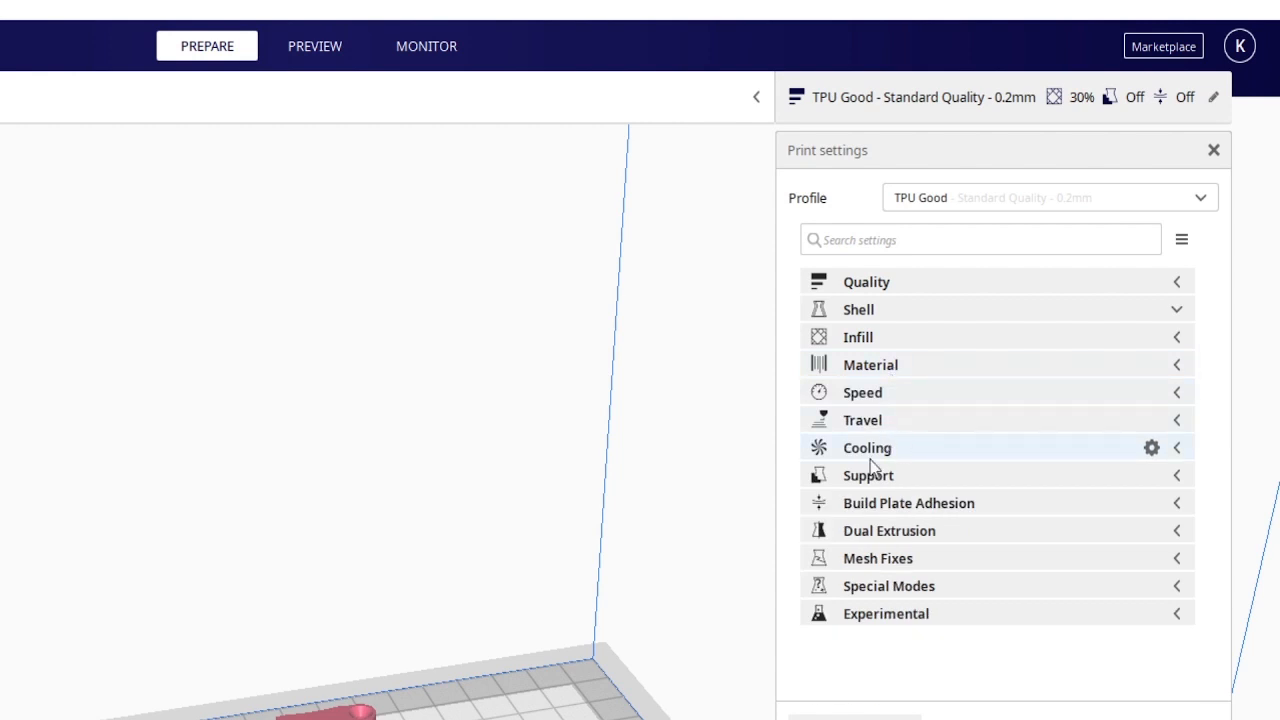
pyautogui.moveTo(868, 468)
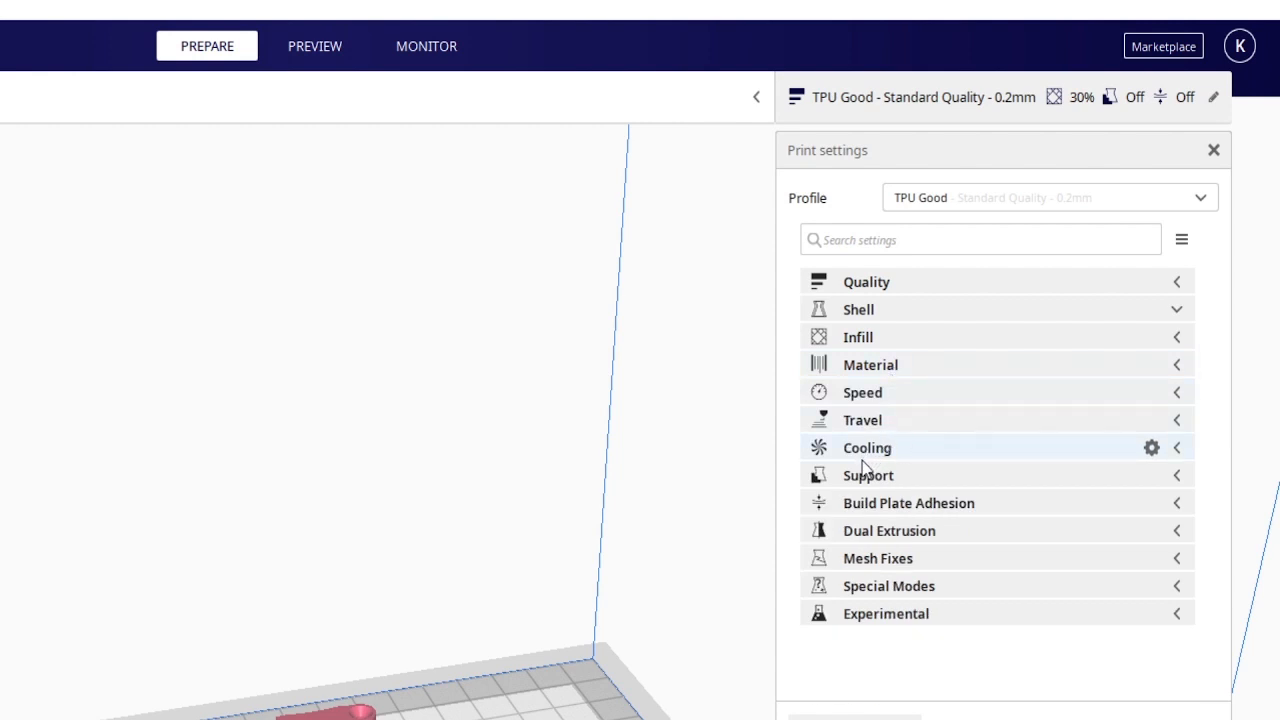
pyautogui.moveTo(936, 502)
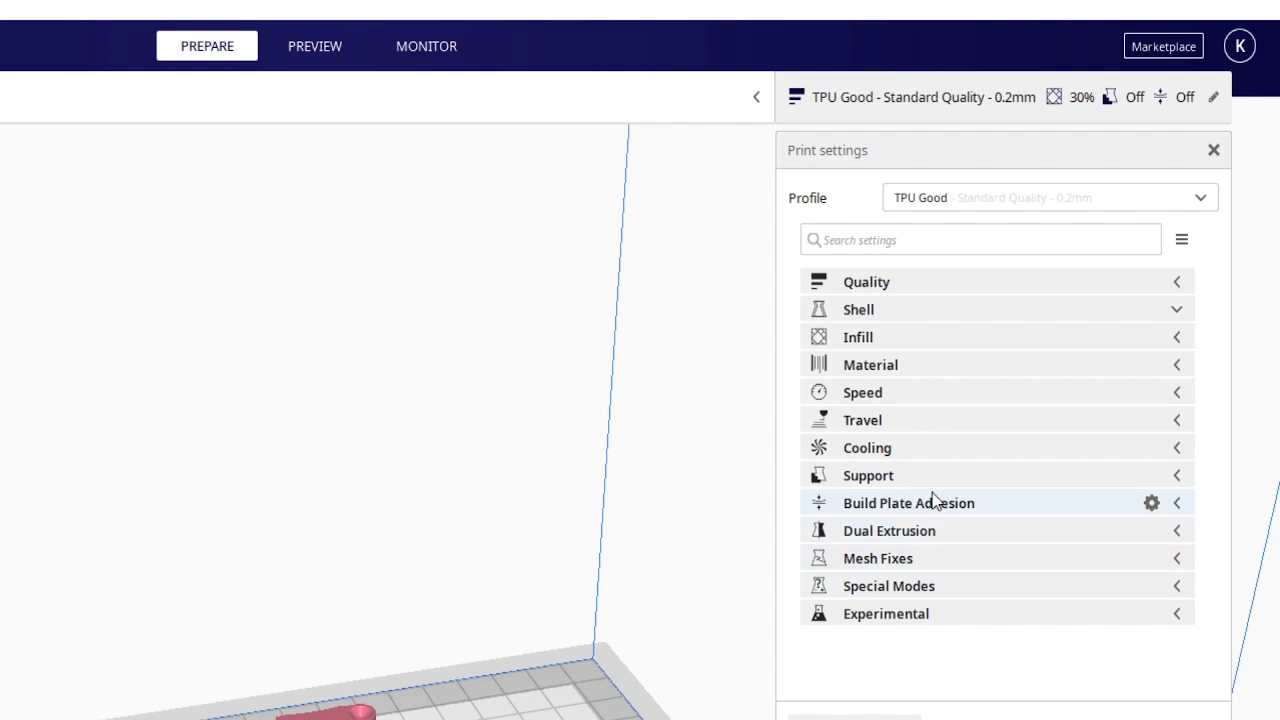
pyautogui.moveTo(922, 448)
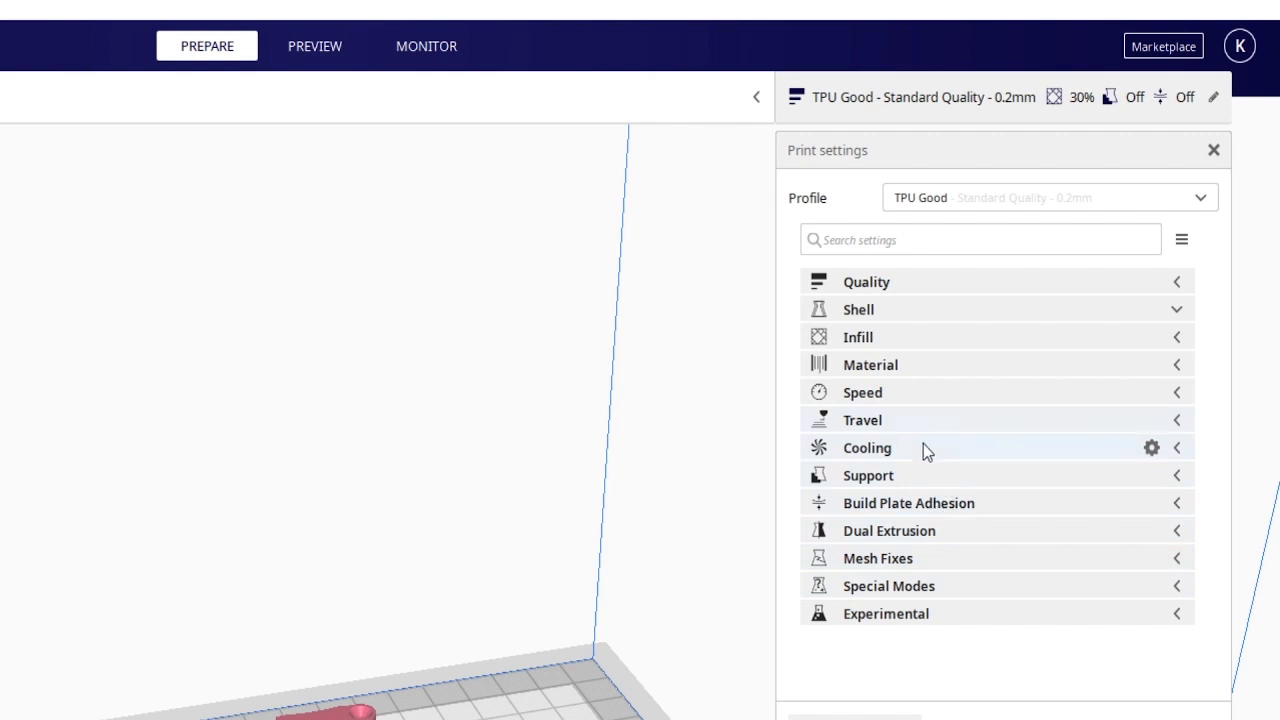
pyautogui.moveTo(938, 496)
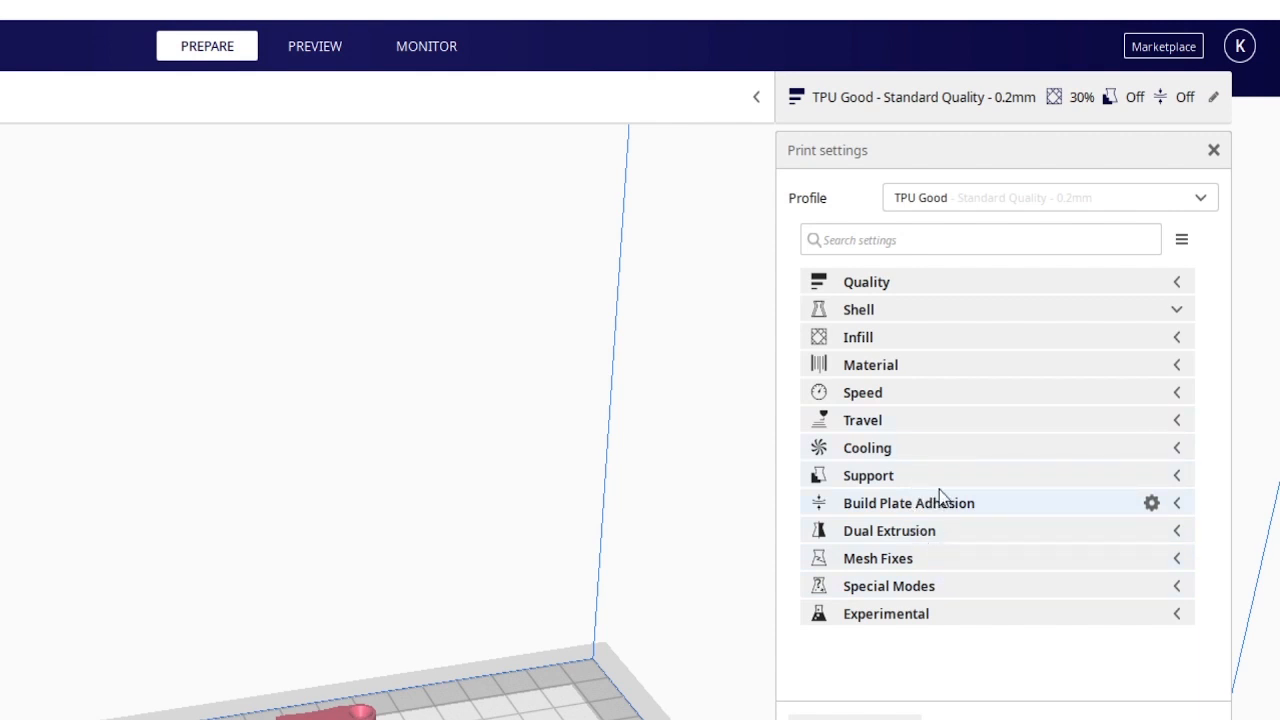
pyautogui.moveTo(918, 448)
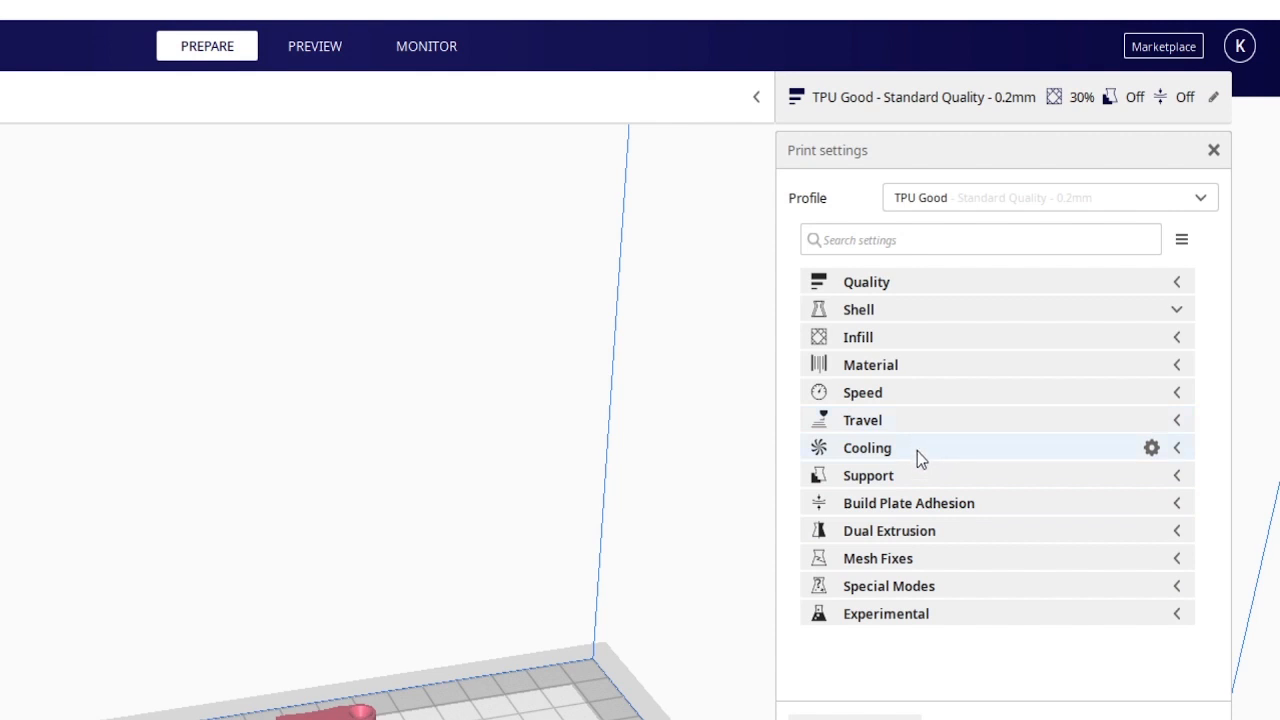
pyautogui.moveTo(920, 460)
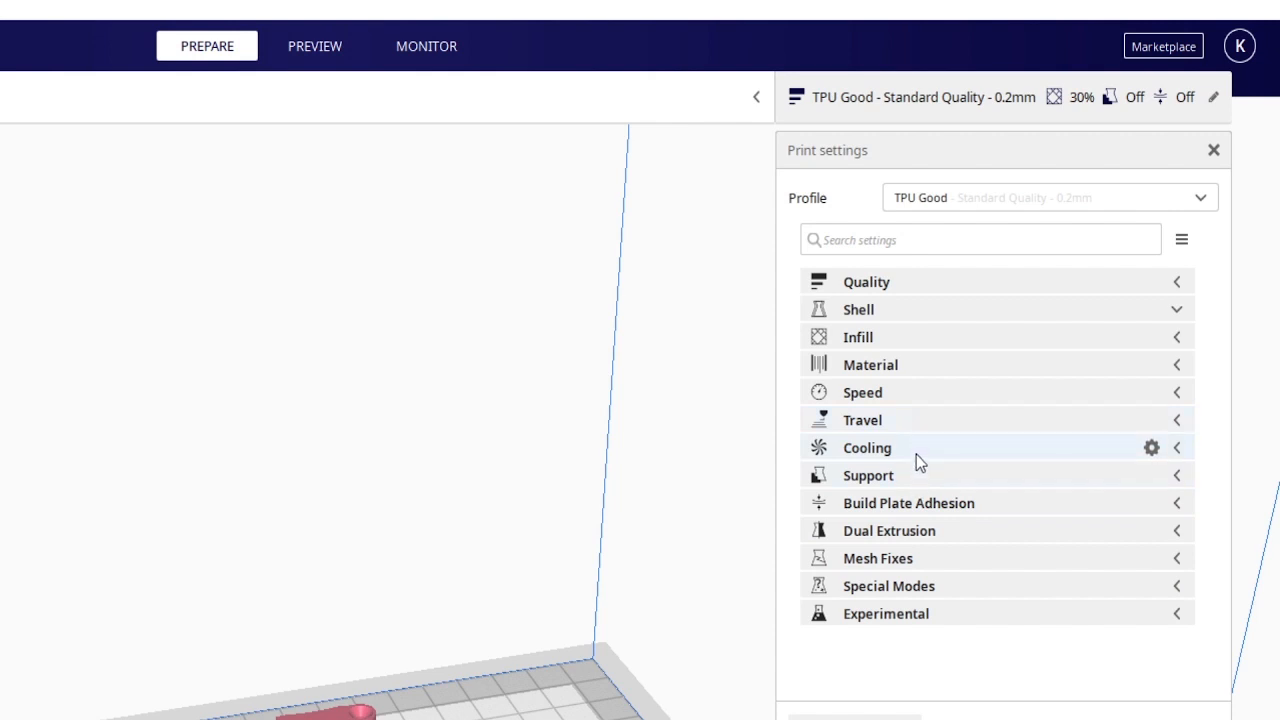
pyautogui.moveTo(918, 448)
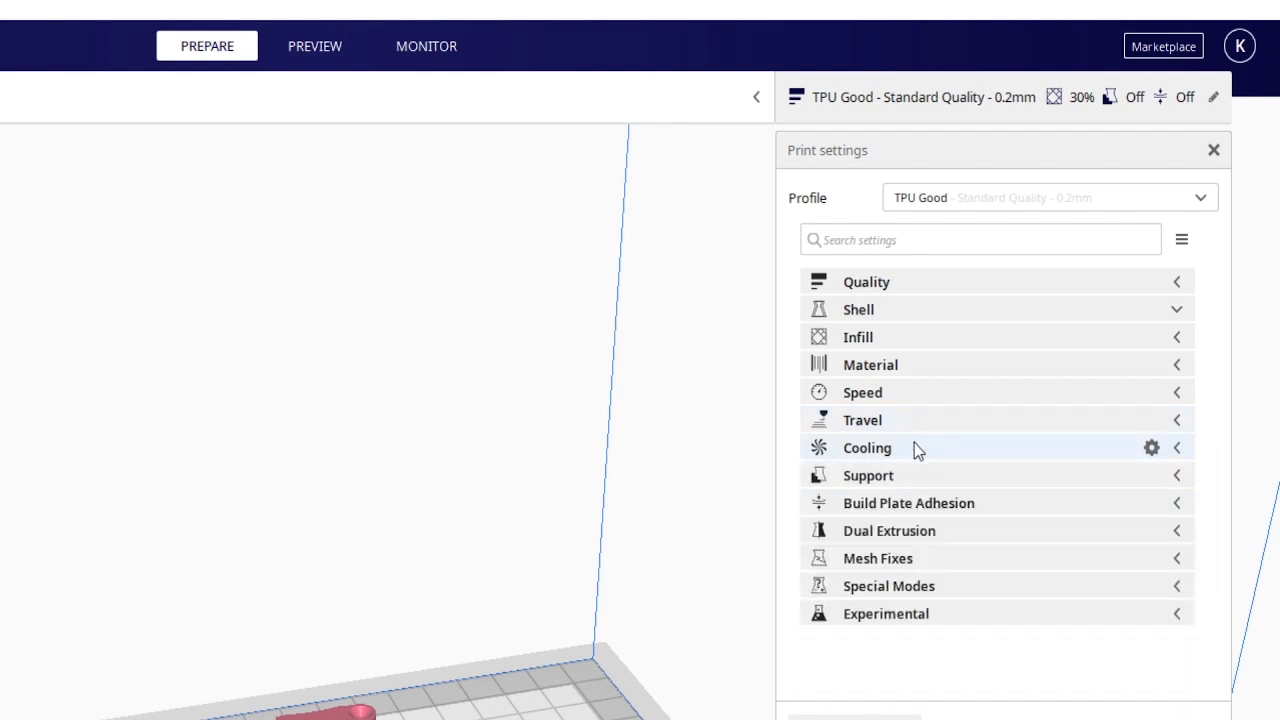
pyautogui.moveTo(912, 458)
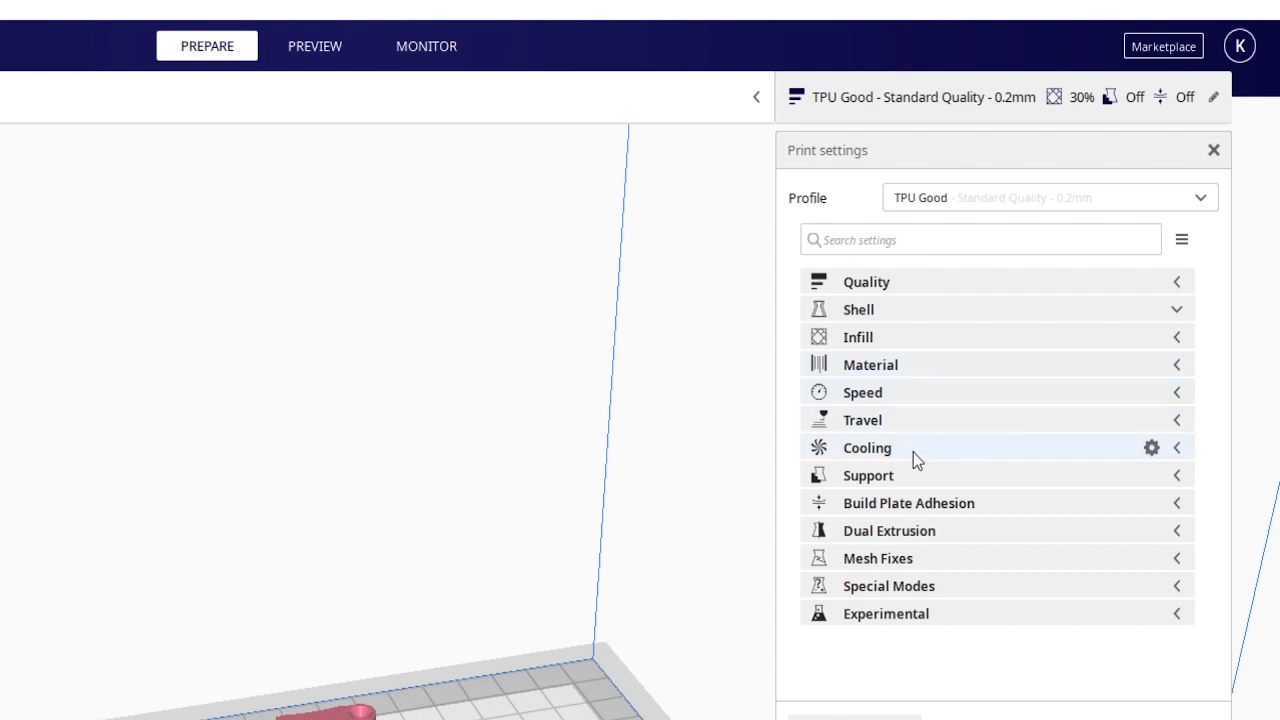
pyautogui.moveTo(904, 424)
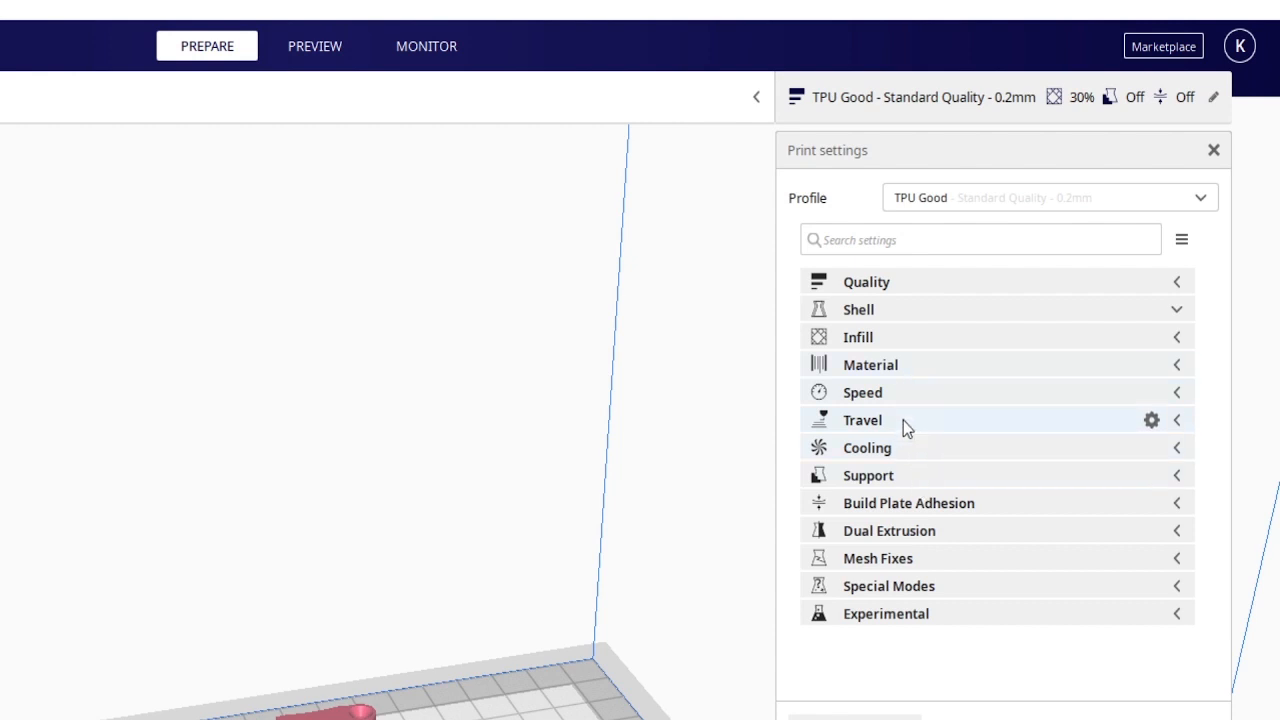
# Step: Expand Travel settings and disable Enable Retraction for the TPU Good profile
pyautogui.click(862, 420)
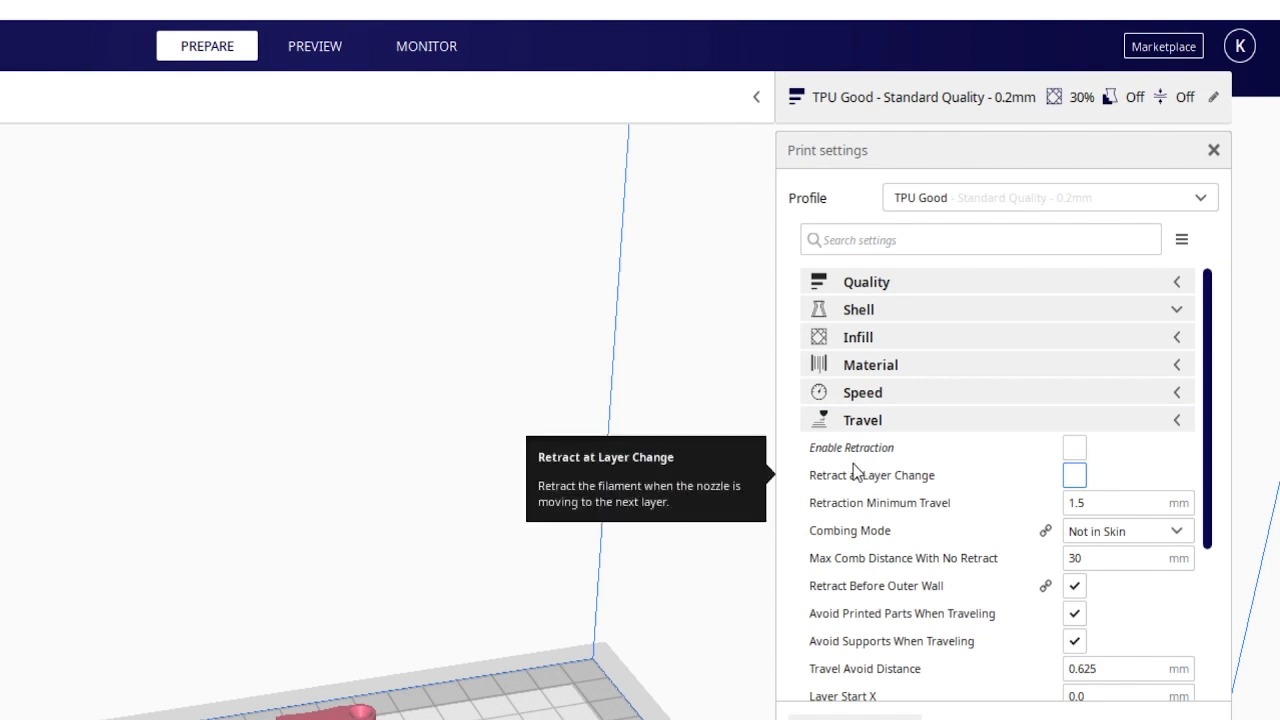
pyautogui.moveTo(1074, 448)
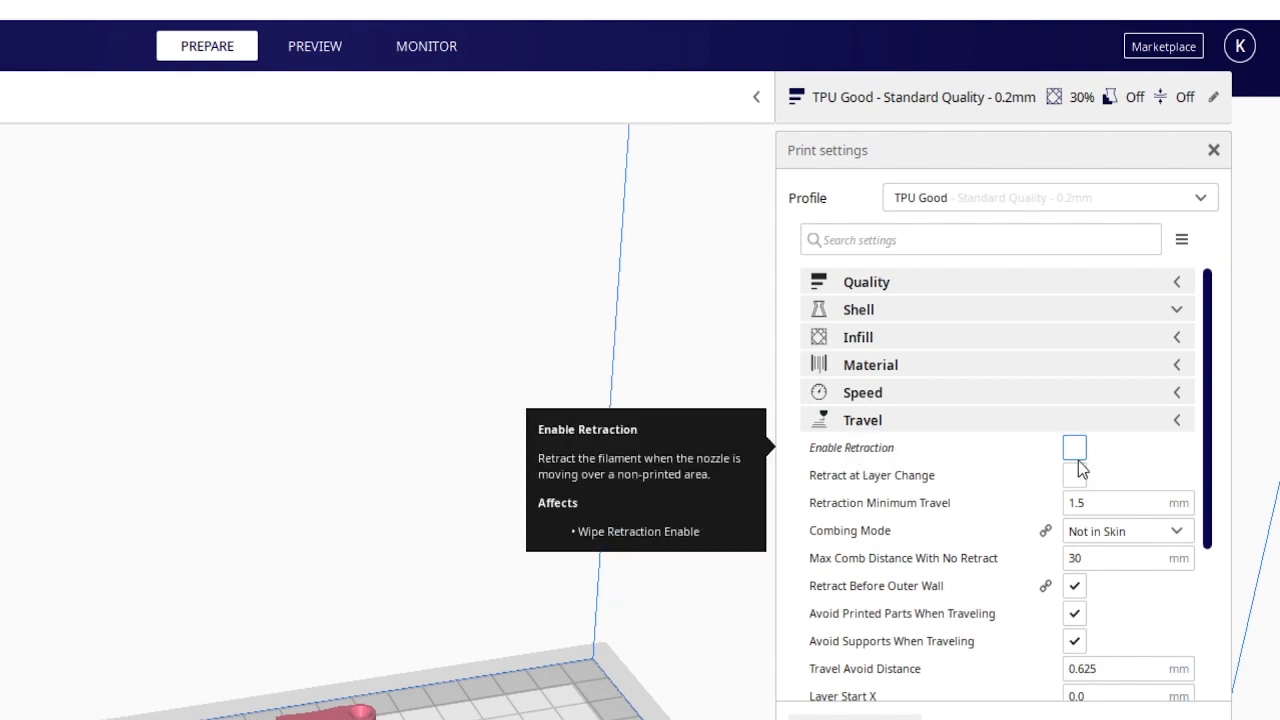